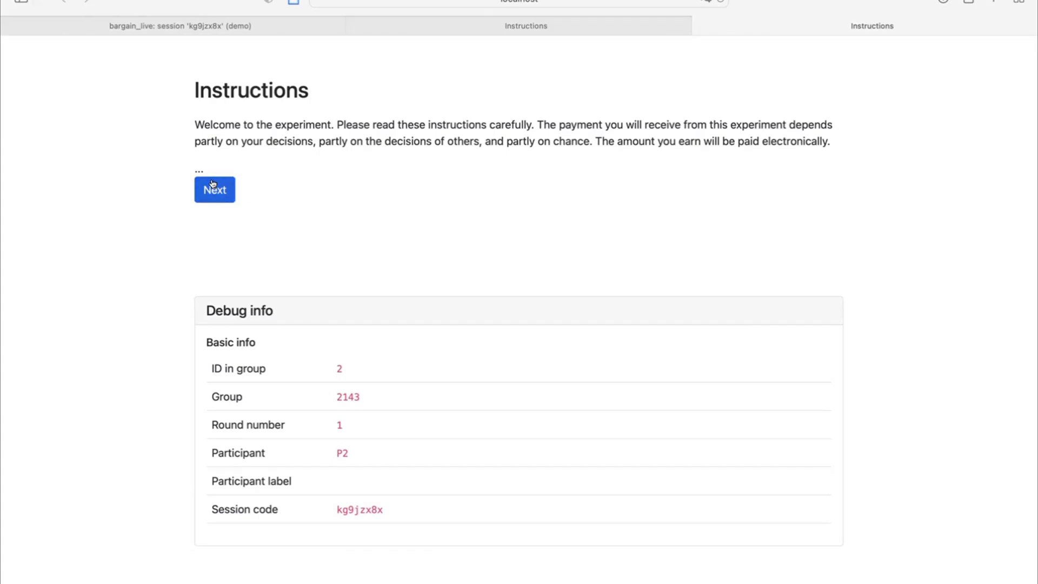
Step: Pass the instructions page and submit a 42.00€ price offer to the Buyer as Seller
click(215, 189)
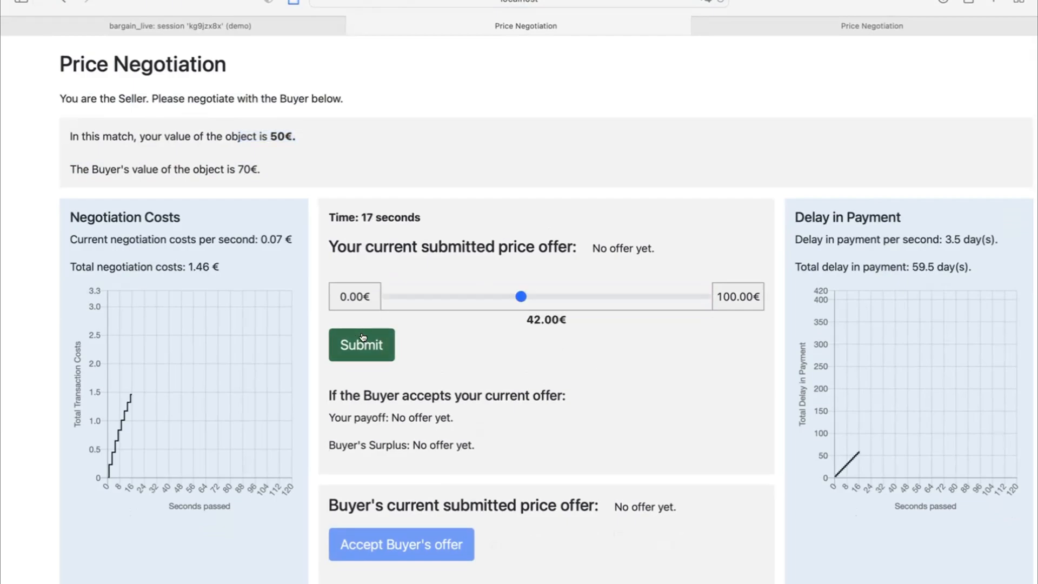
click(360, 344)
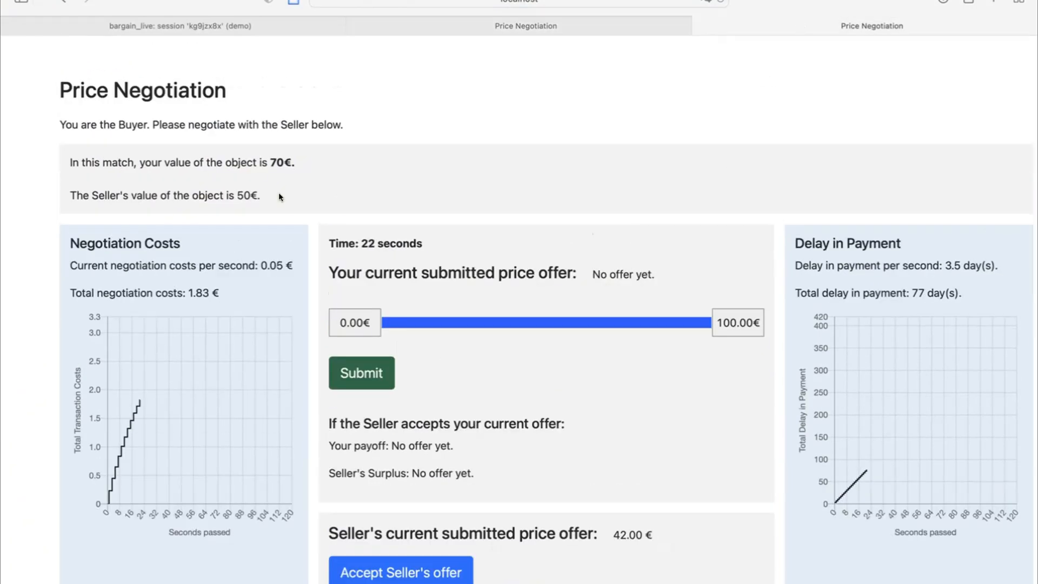
Step: As Buyer, scroll down and accept the Seller's 42€ offer
scroll(down, 3)
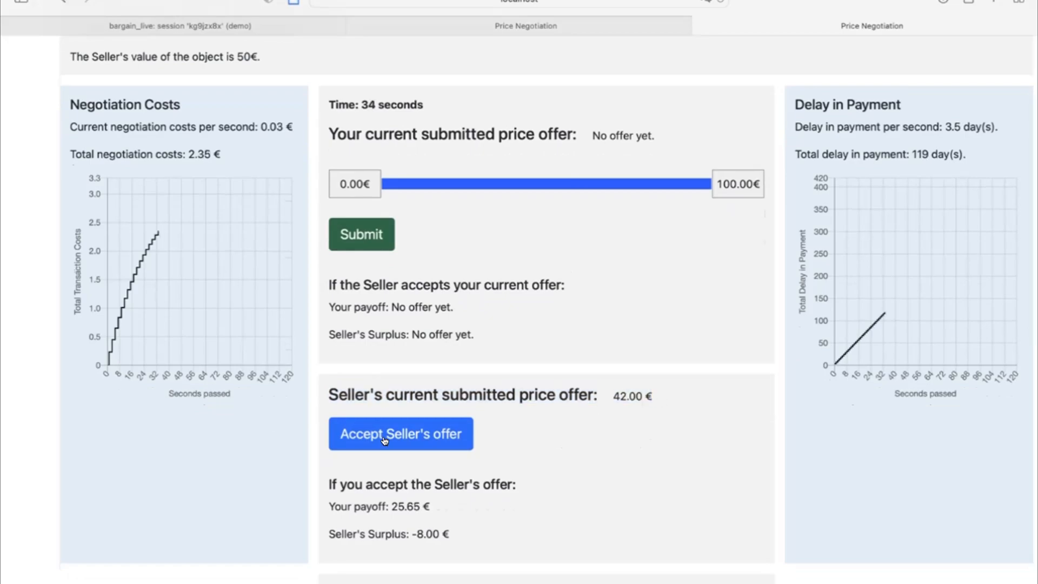
click(401, 433)
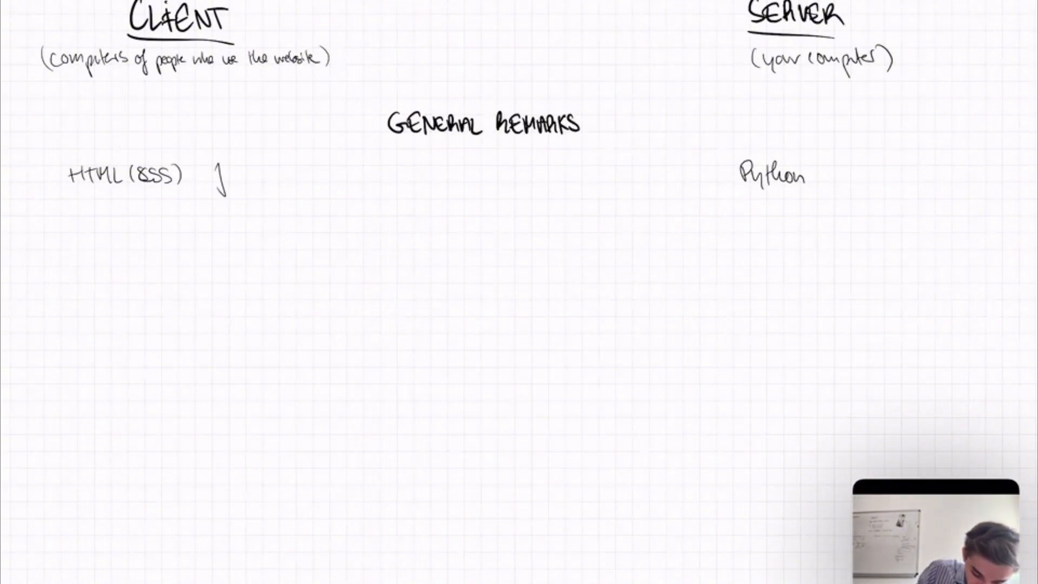
Step: Add 'Javascript' and 'Display' to the client column alongside HTML (CSS), with Python for the server
text(Javas)
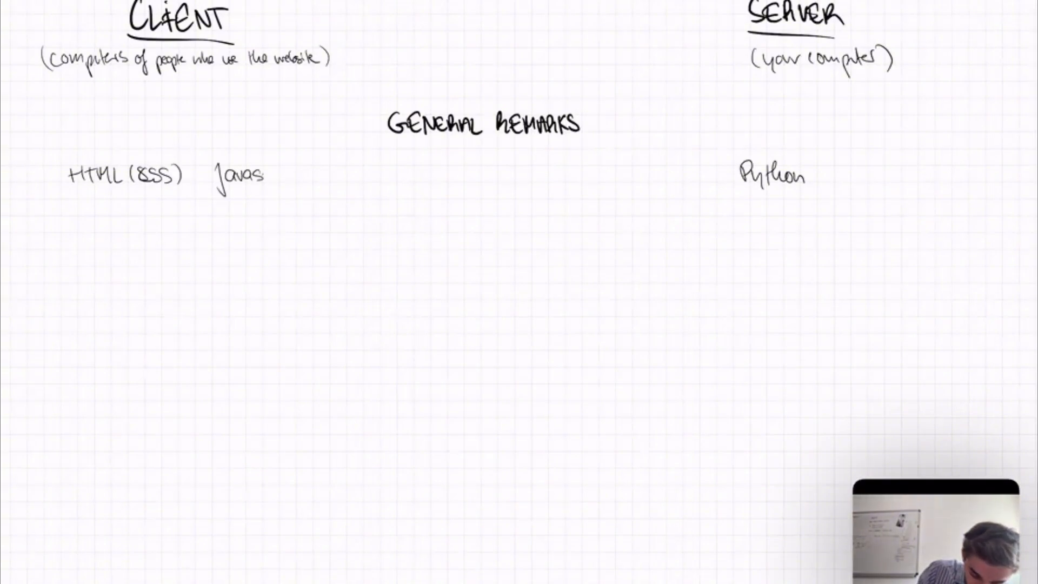
text(script)
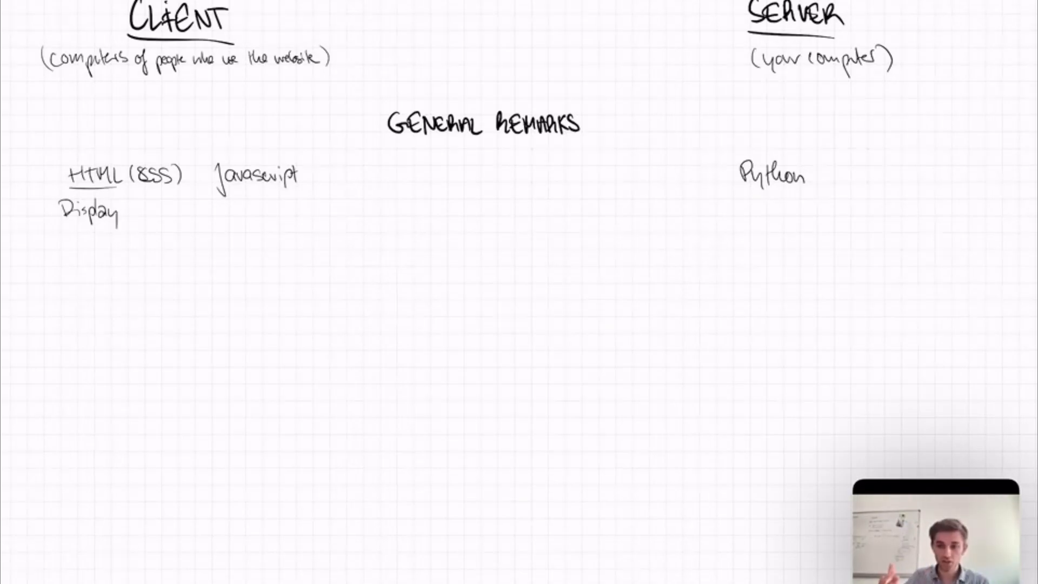
text(cdo)
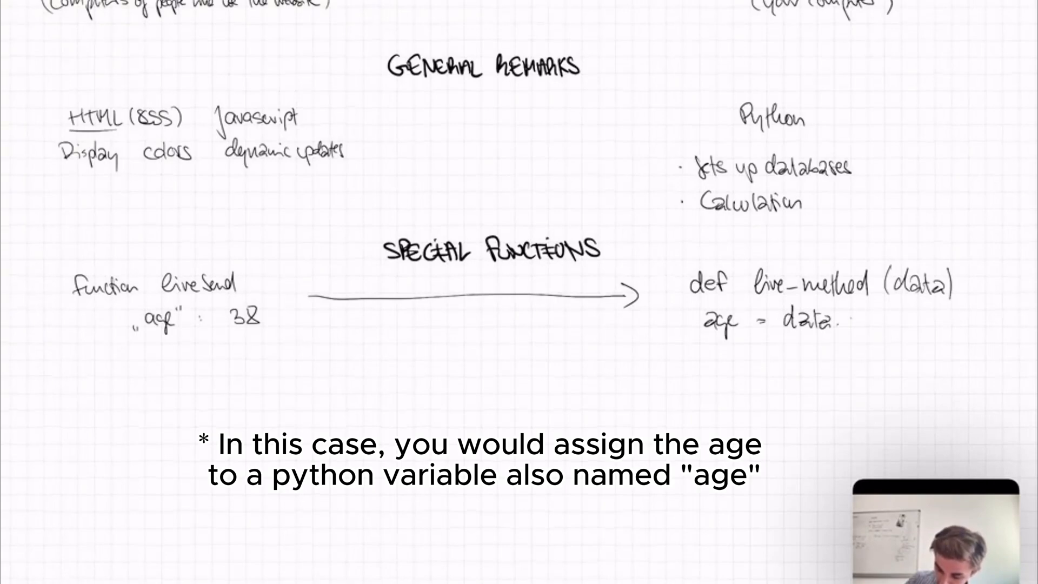
Step: Sketch liveSend passing "age": 38 to def live_method(data) with age = data
text(age)
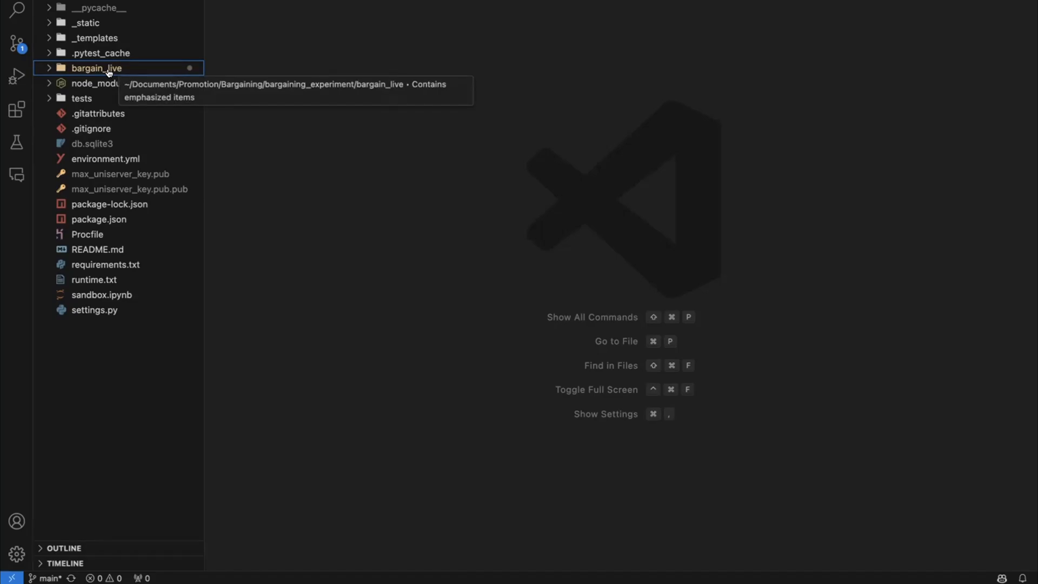
Step: Expand bargain_live, open __init__.py and scroll to the Player class fields
click(96, 68)
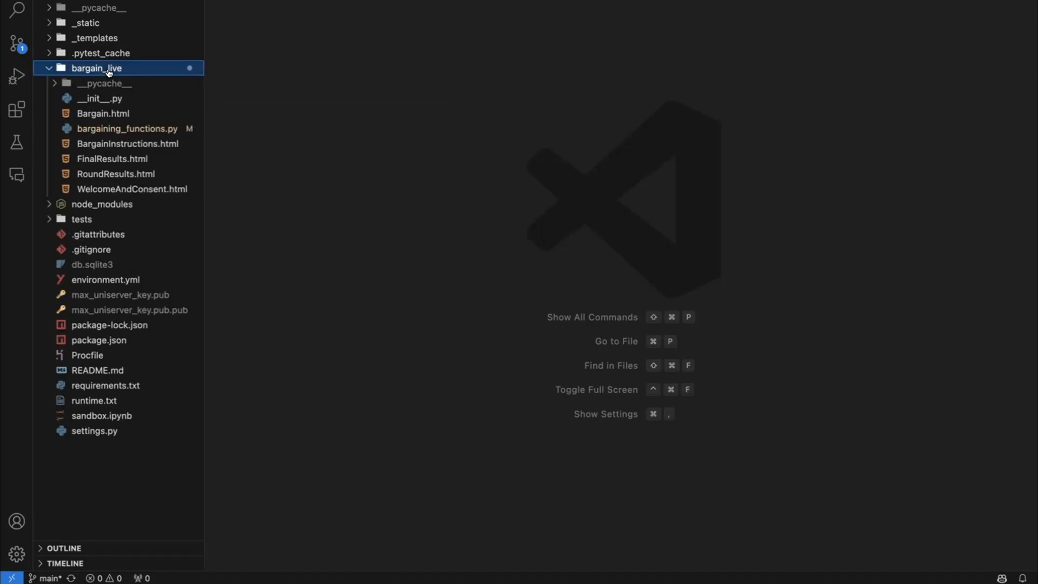
mouse_move(104, 82)
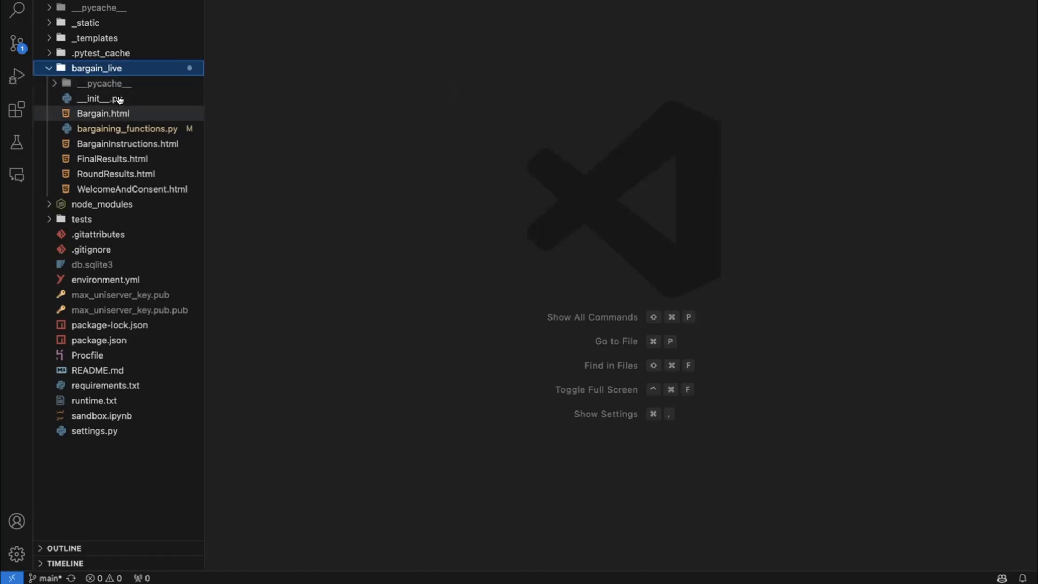
mouse_move(103, 98)
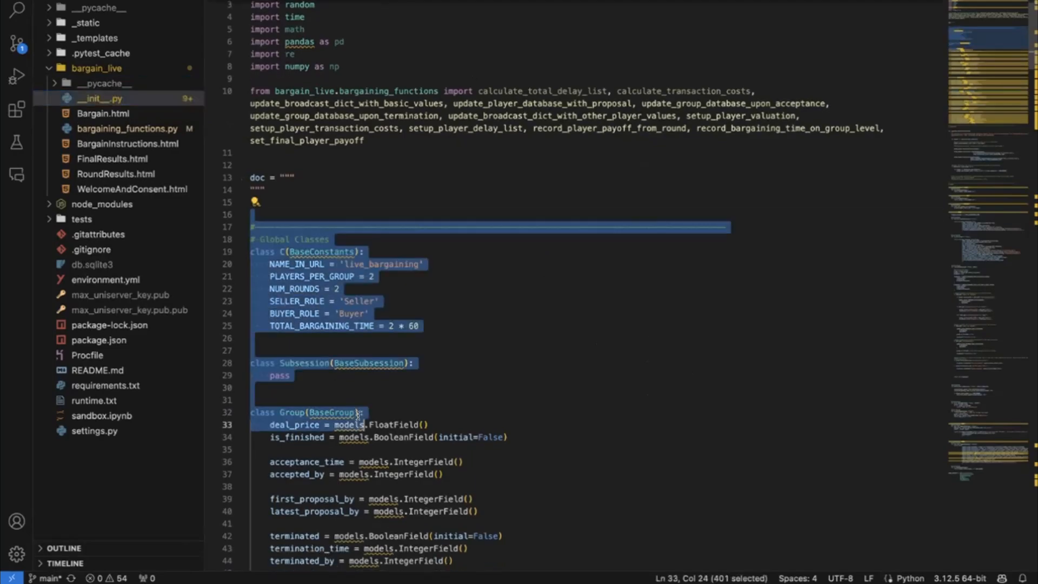
scroll(down, 3)
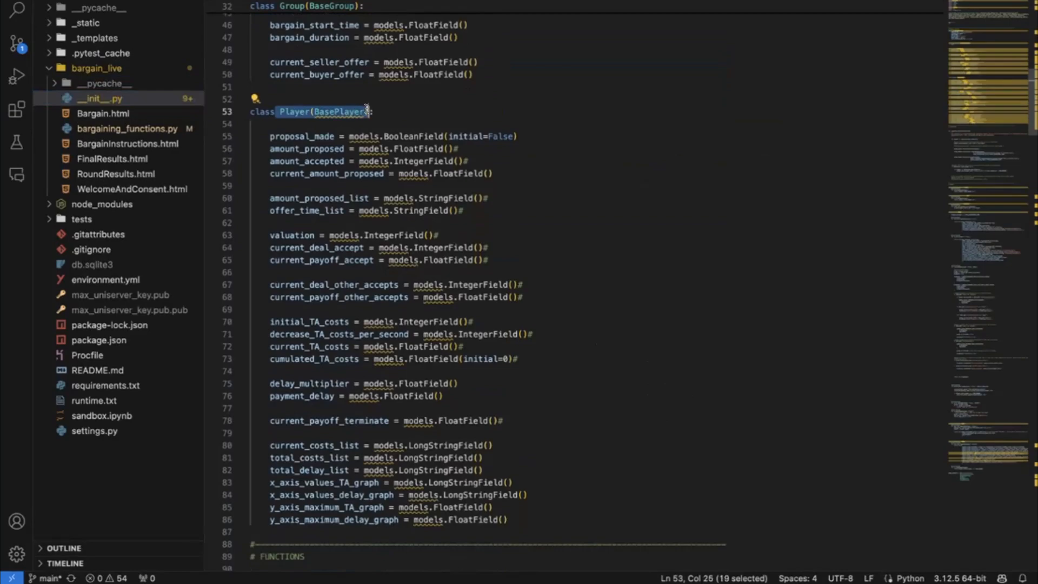
mouse_move(489, 503)
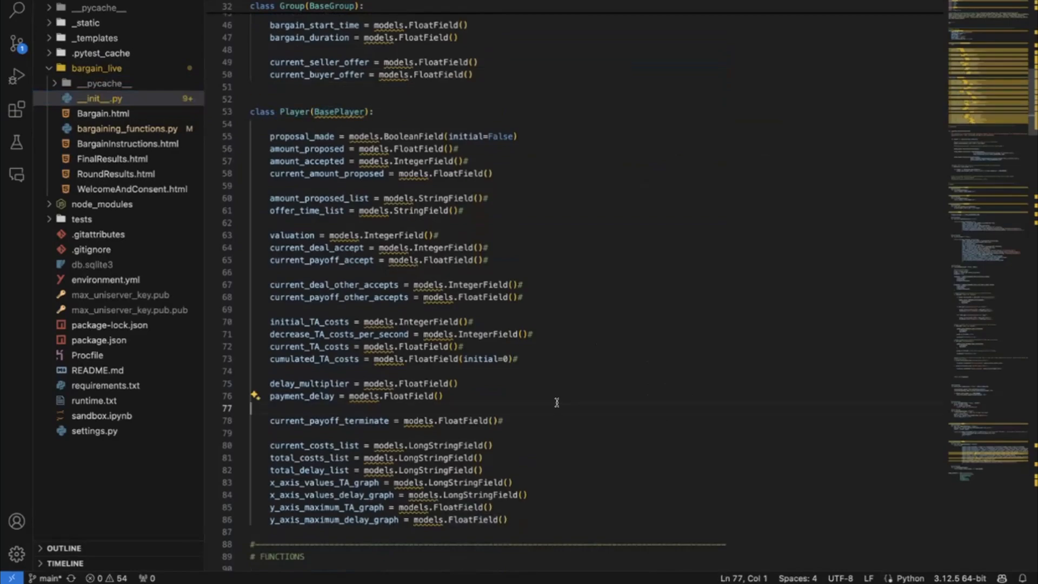
mouse_move(259, 260)
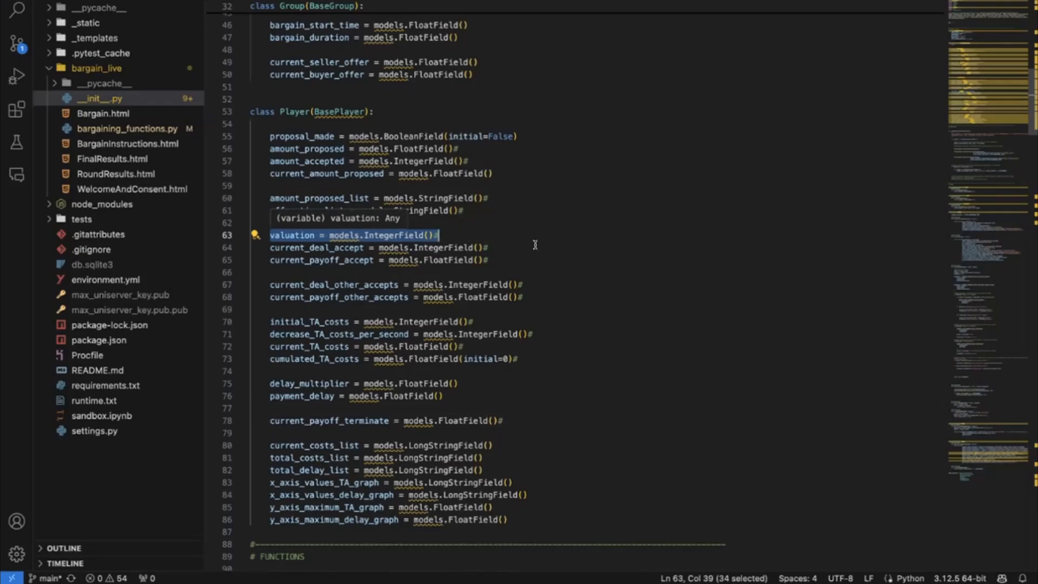
Step: Scroll __init__.py down to creating_session, which sets valuations, transaction costs and delays
scroll(down, 3)
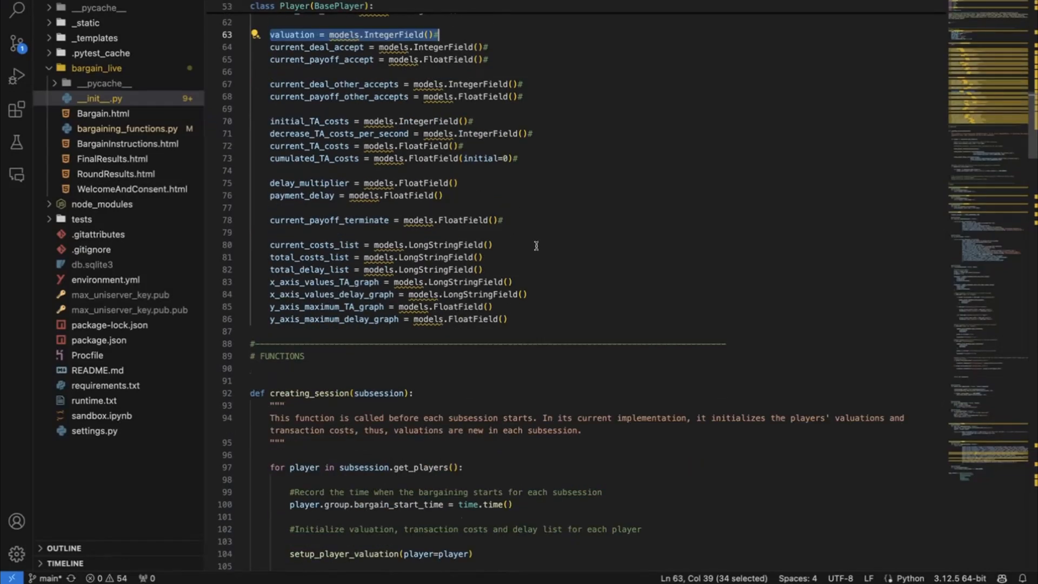
scroll(down, 3)
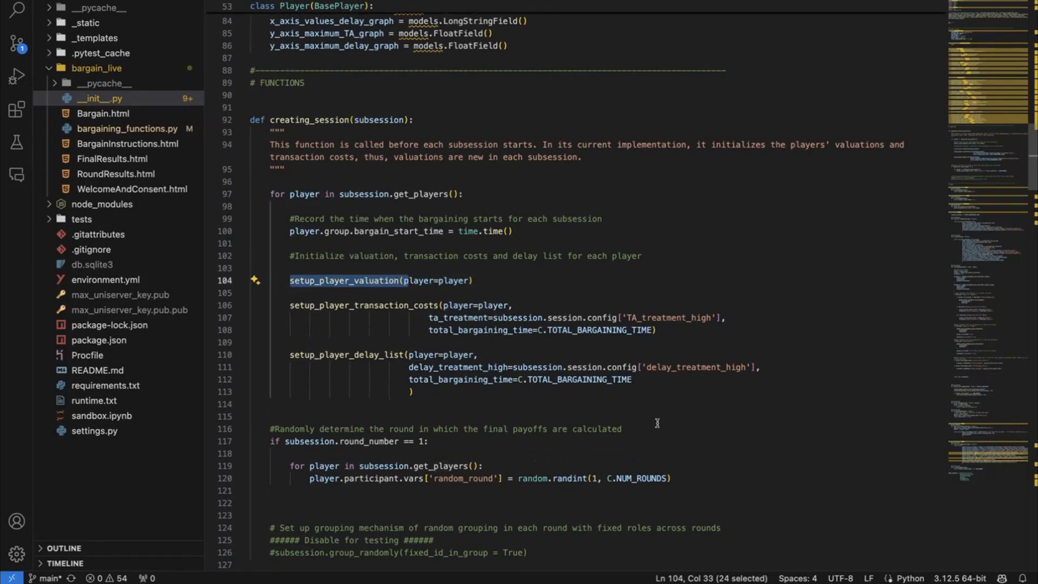
Step: Scroll past PAGES to class Bargain(Page) with vars_for_template, js_vars and live_method
scroll(down, 3)
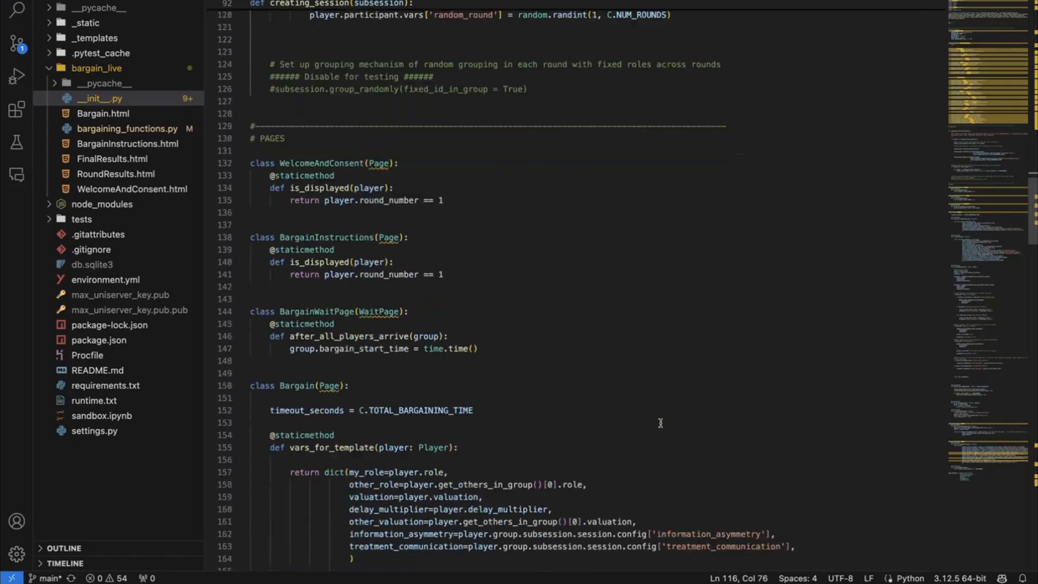
scroll(down, 3)
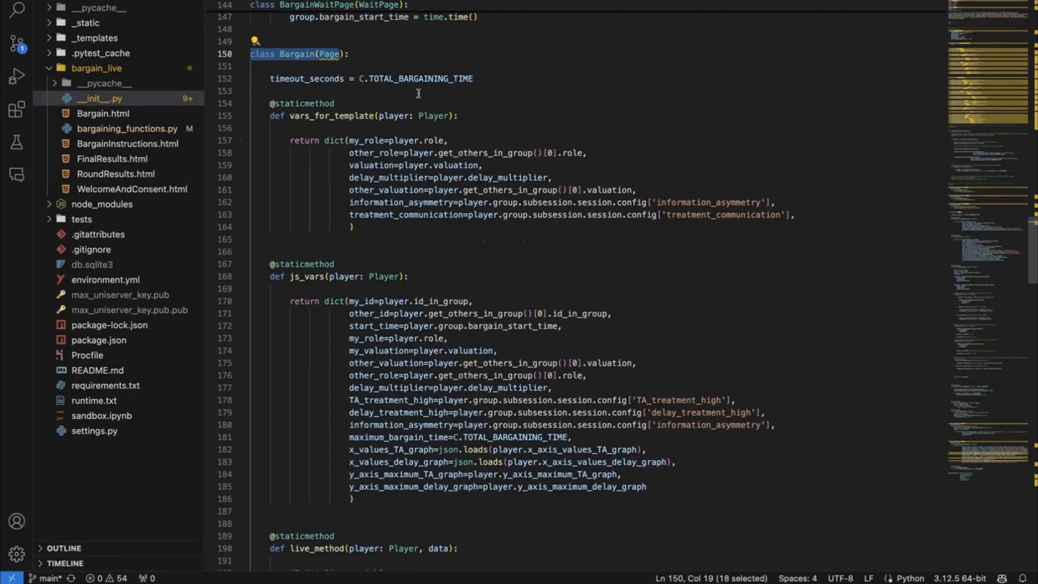
scroll(down, 3)
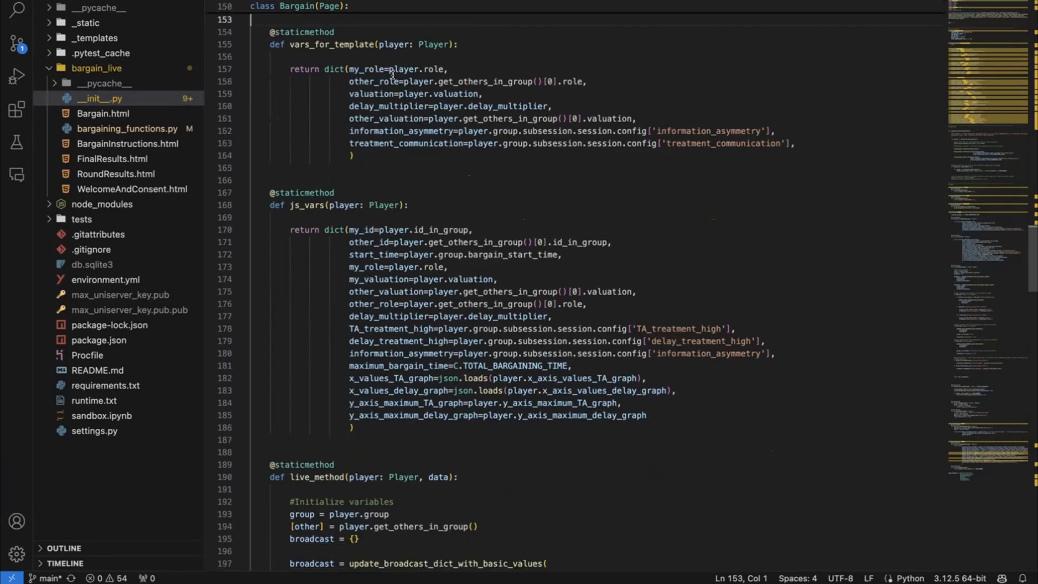
double_click(330, 45)
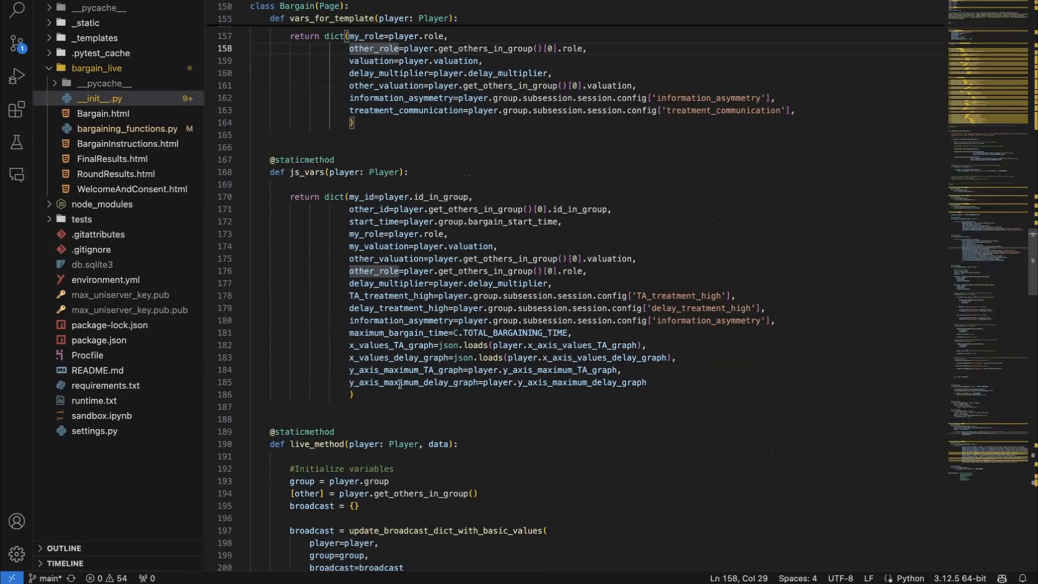
mouse_move(367, 245)
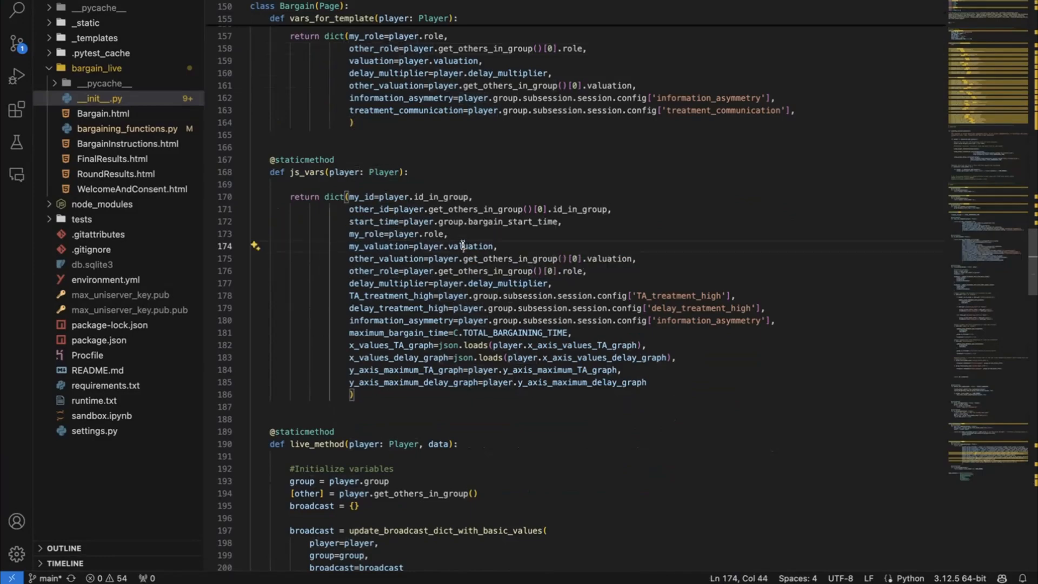
scroll(down, 3)
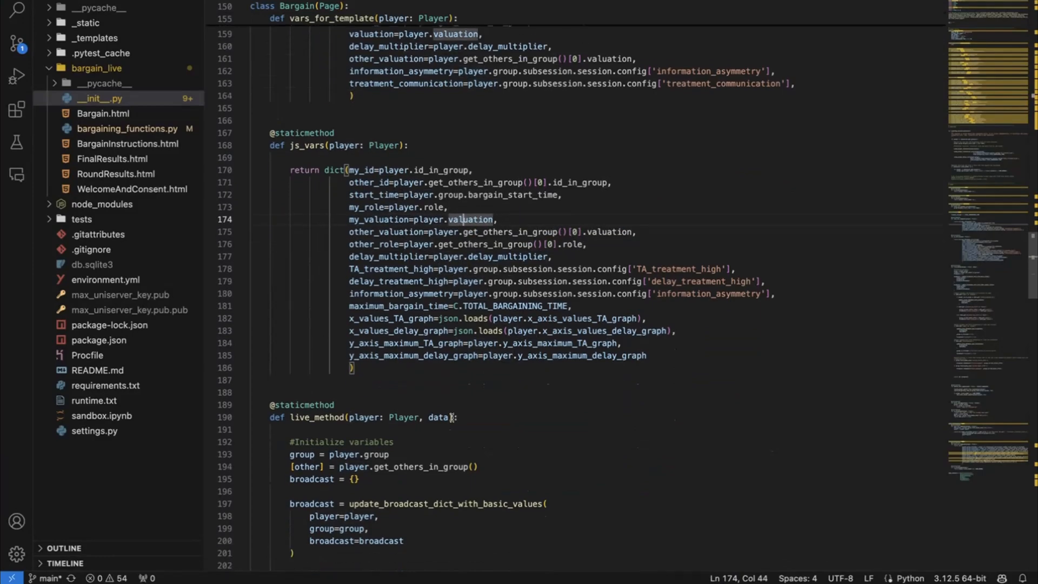
scroll(down, 3)
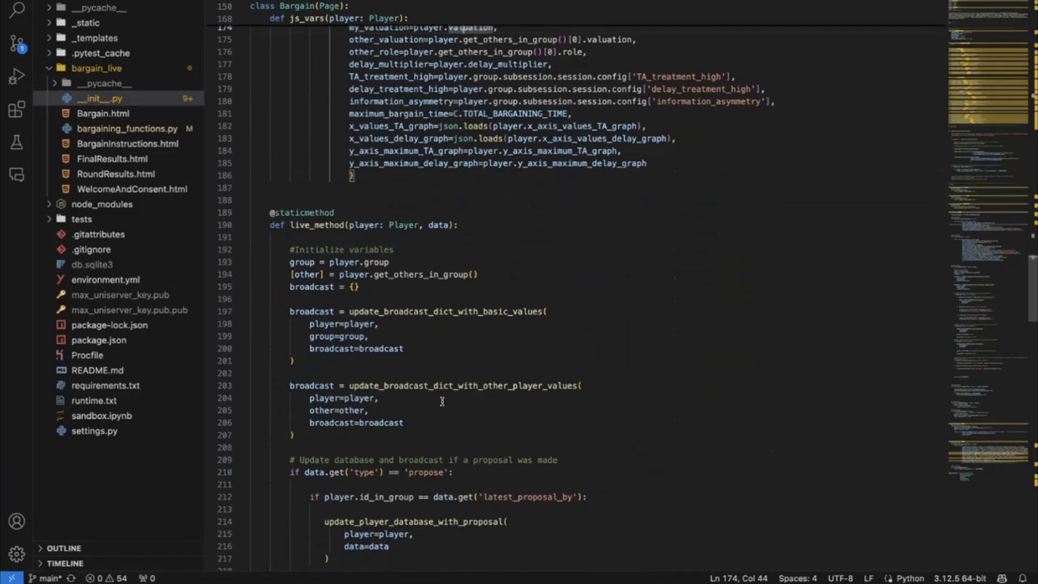
scroll(down, 3)
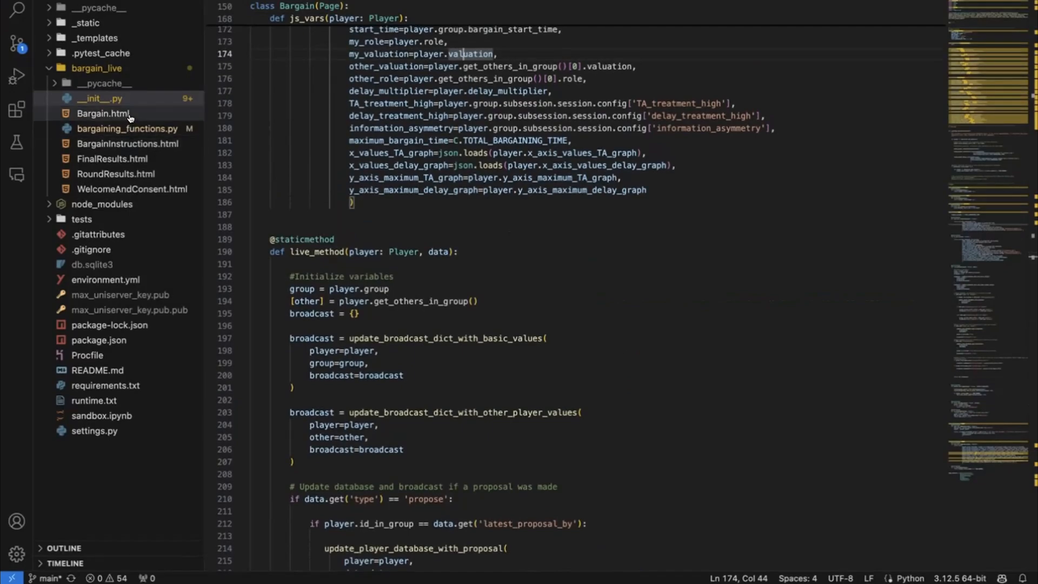
mouse_move(103, 113)
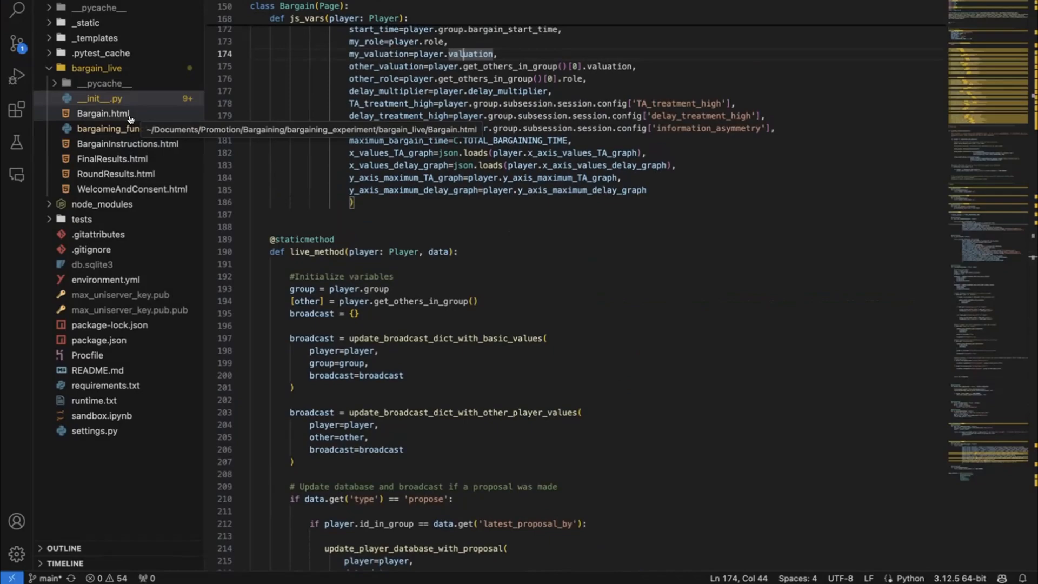
Step: Open Bargain.html and scroll through its CSS, layout and liveSend offer, accept and terminate scripts
click(103, 113)
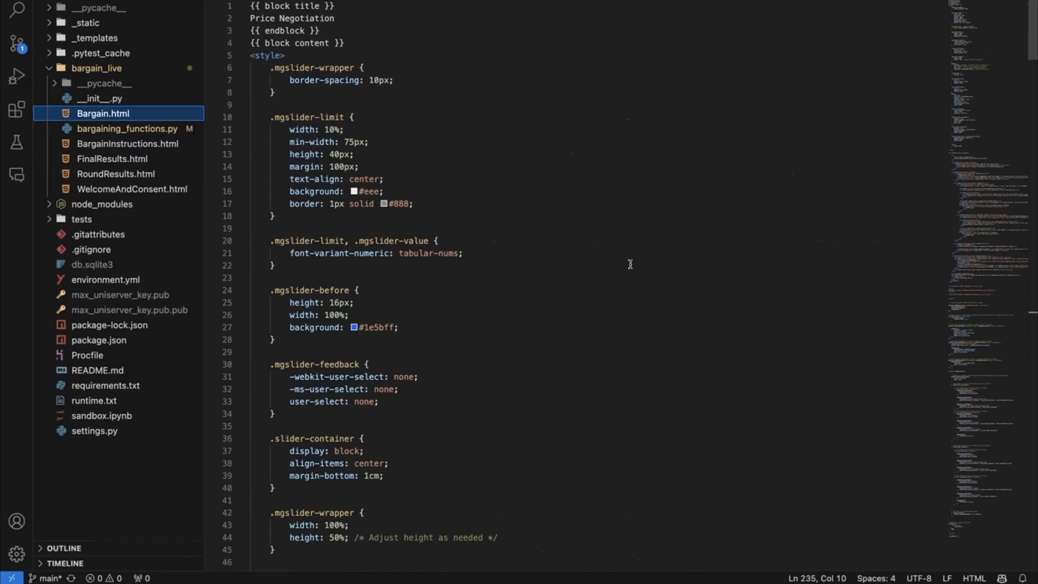
scroll(down, 3)
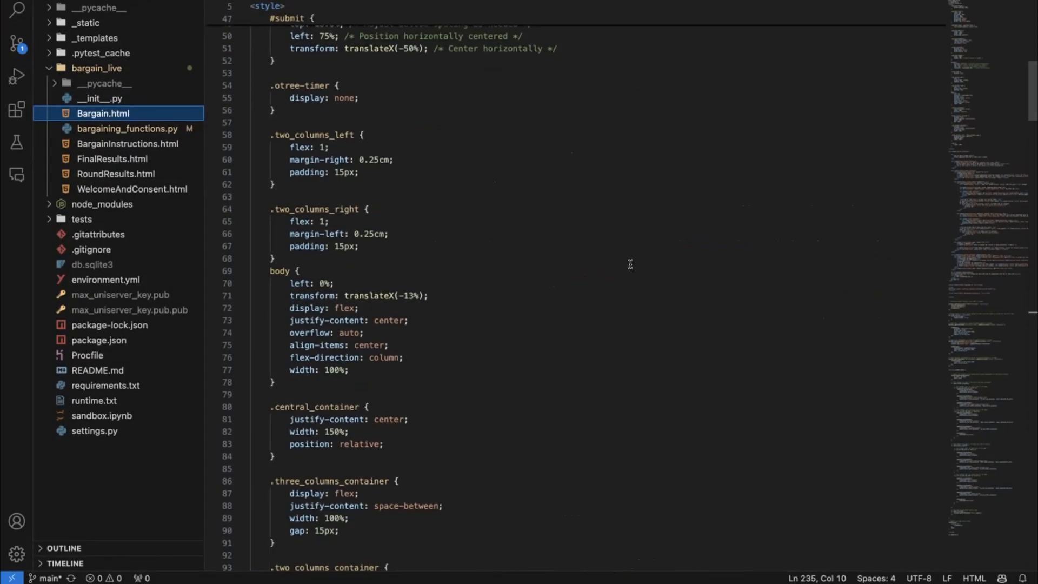
scroll(down, 3)
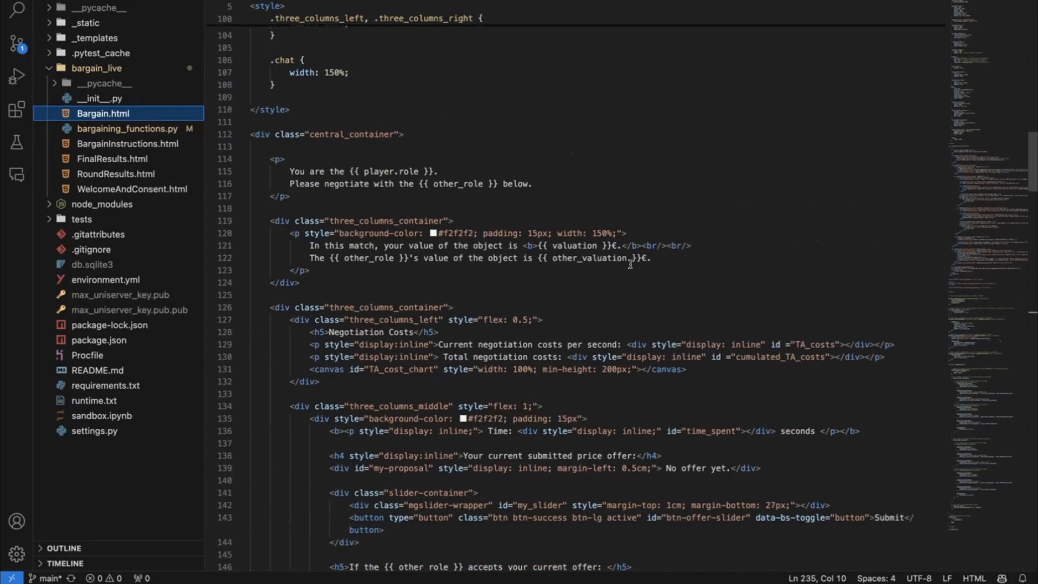
scroll(down, 3)
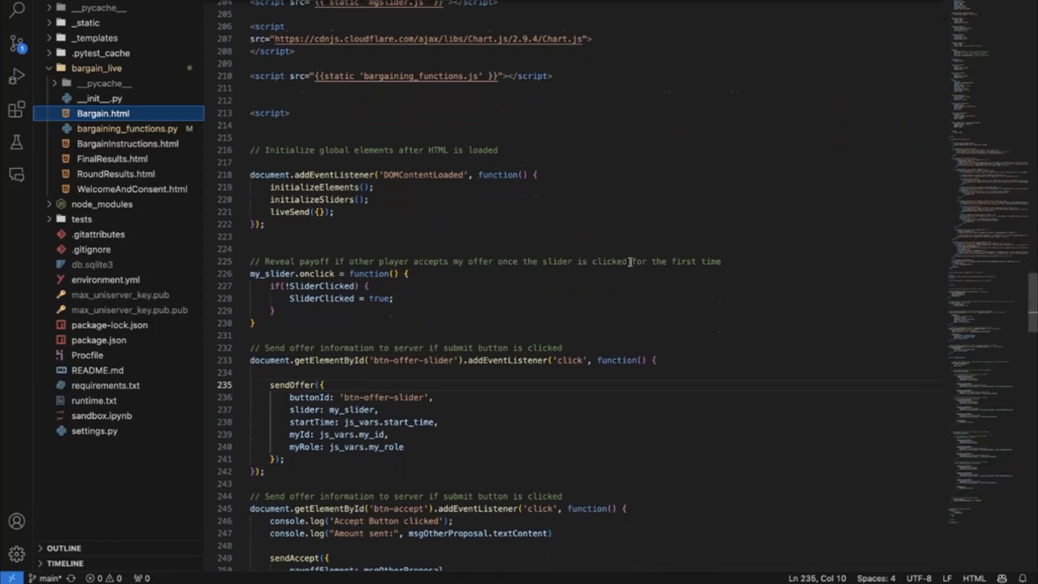
scroll(down, 3)
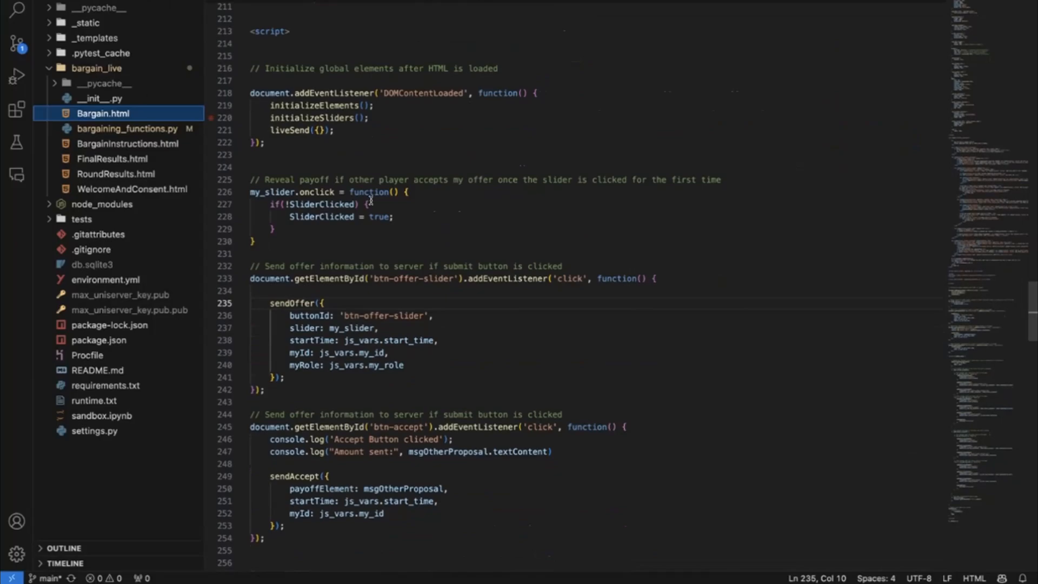
scroll(down, 3)
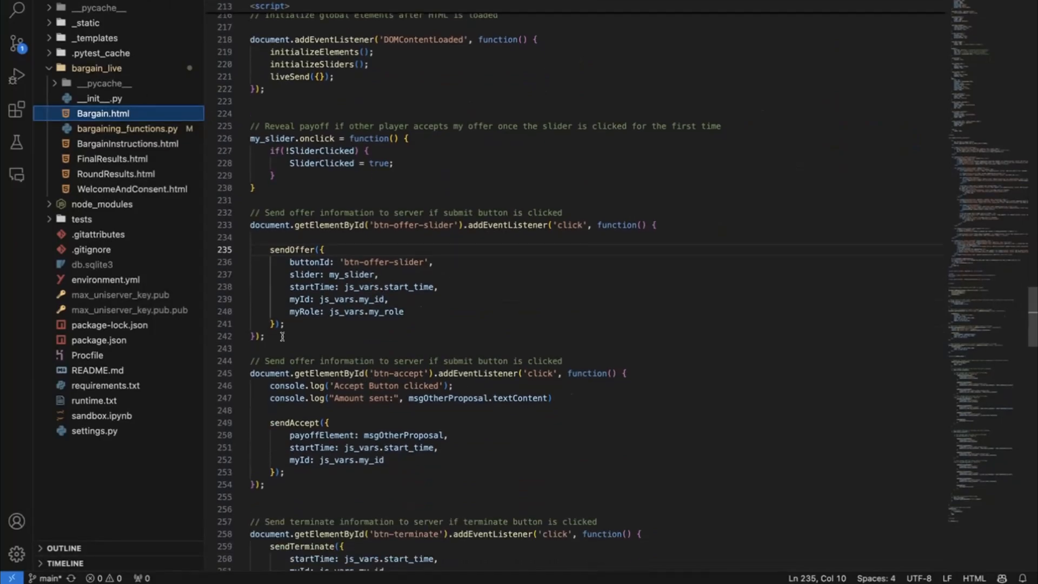
scroll(down, 3)
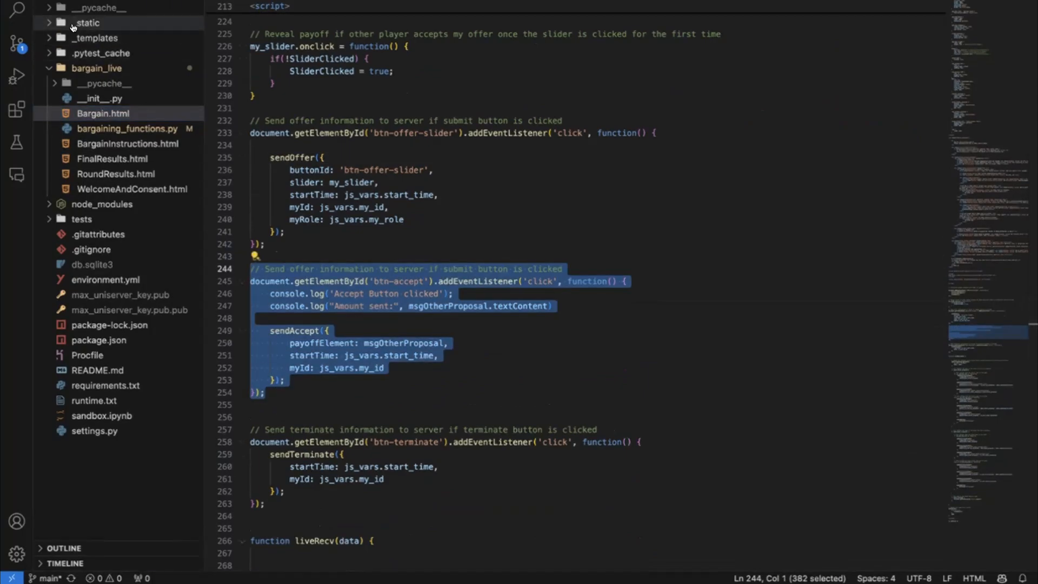
mouse_move(87, 22)
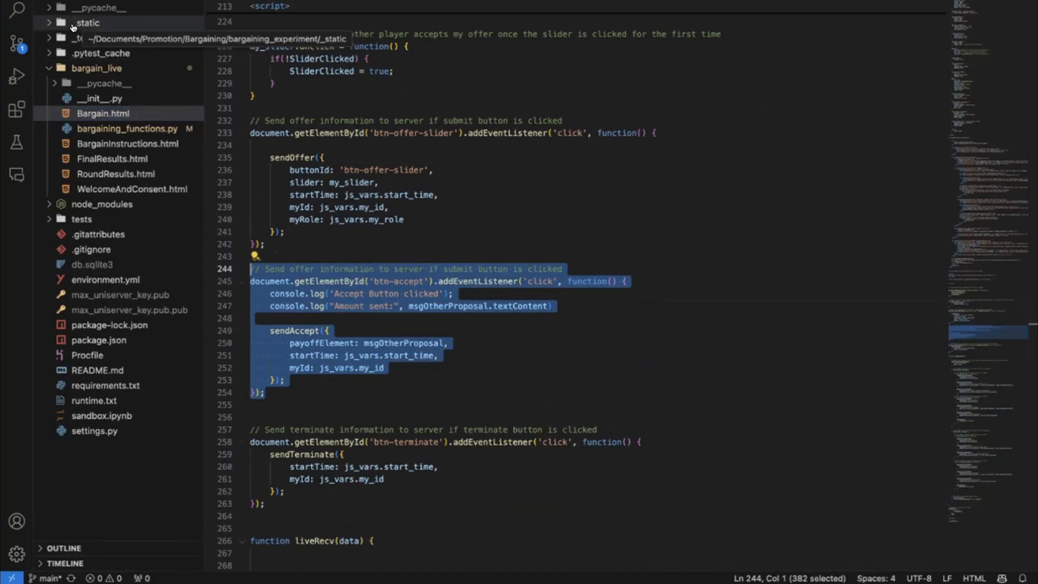
click(127, 68)
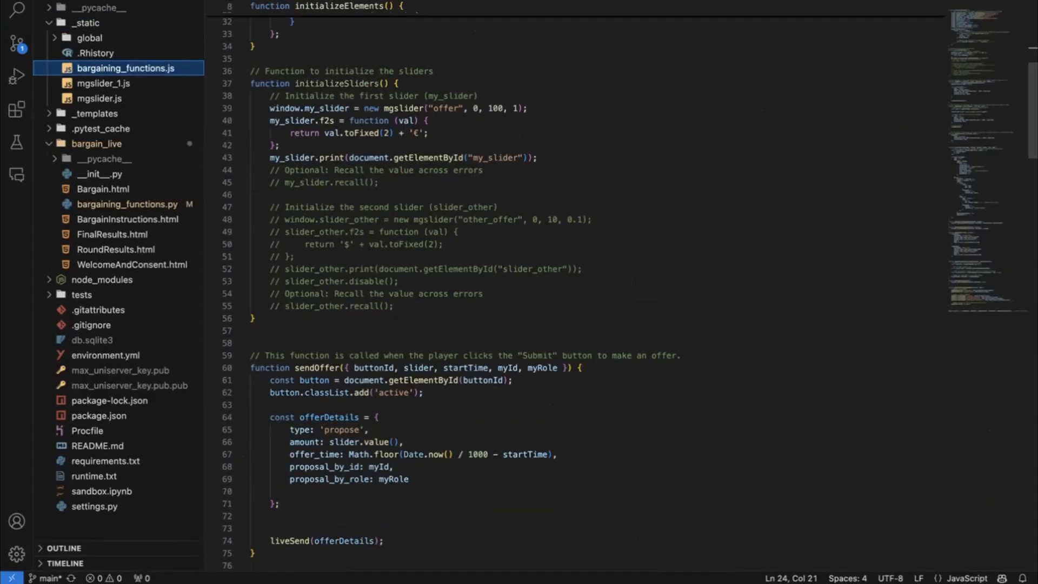
click(103, 188)
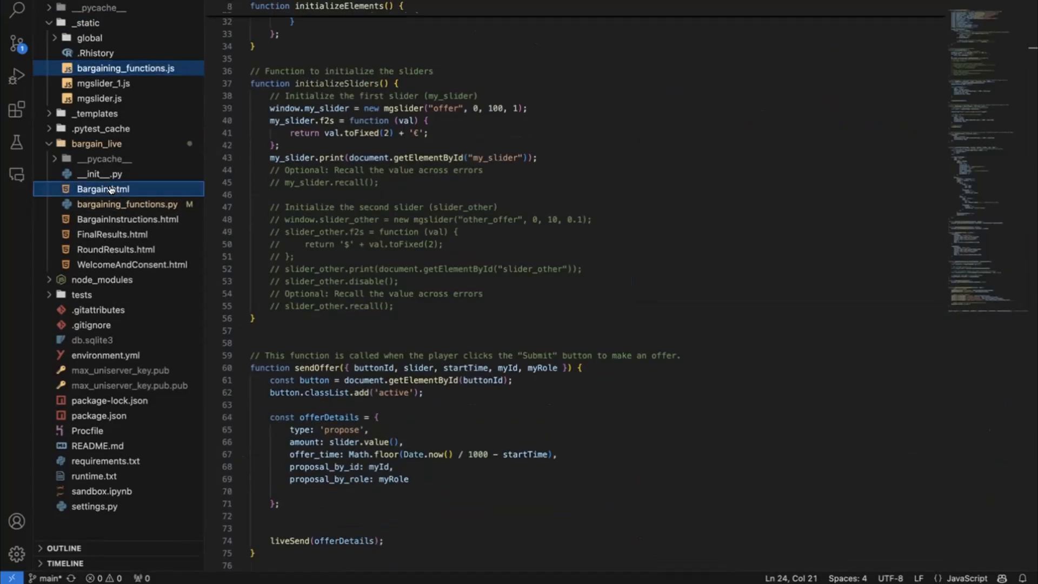
click(48, 159)
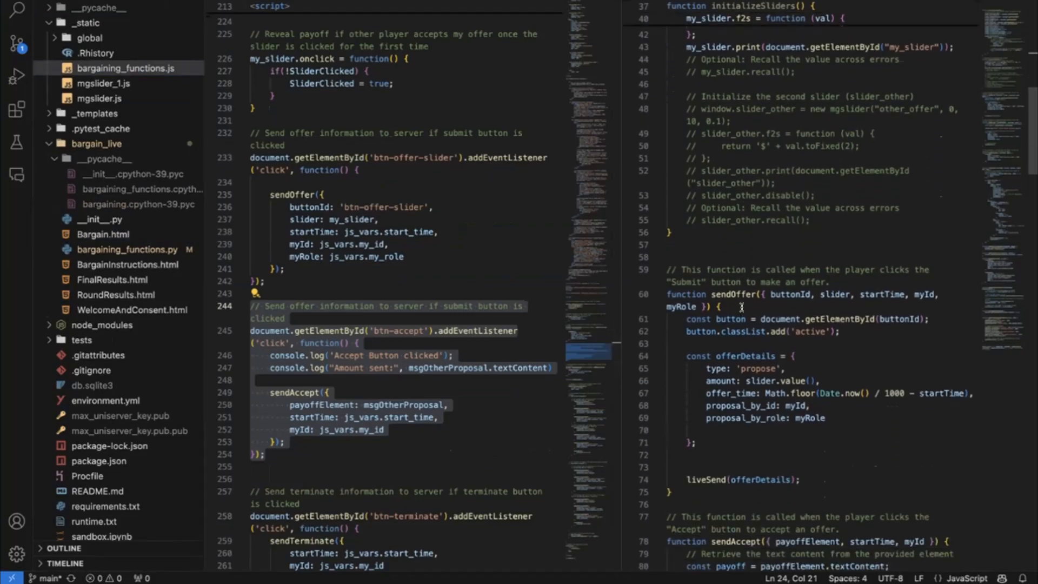
scroll(down, 3)
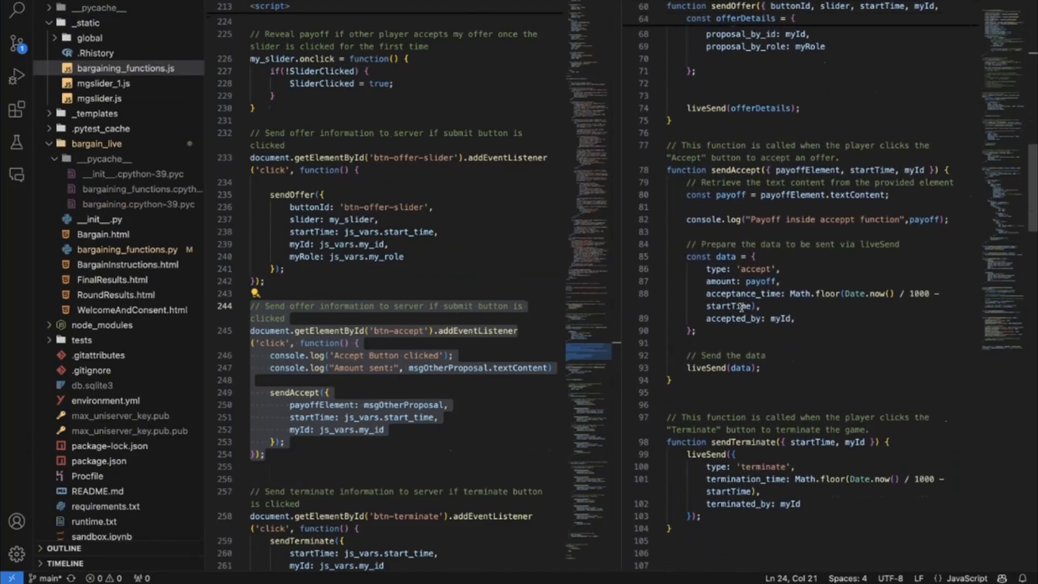
scroll(down, 3)
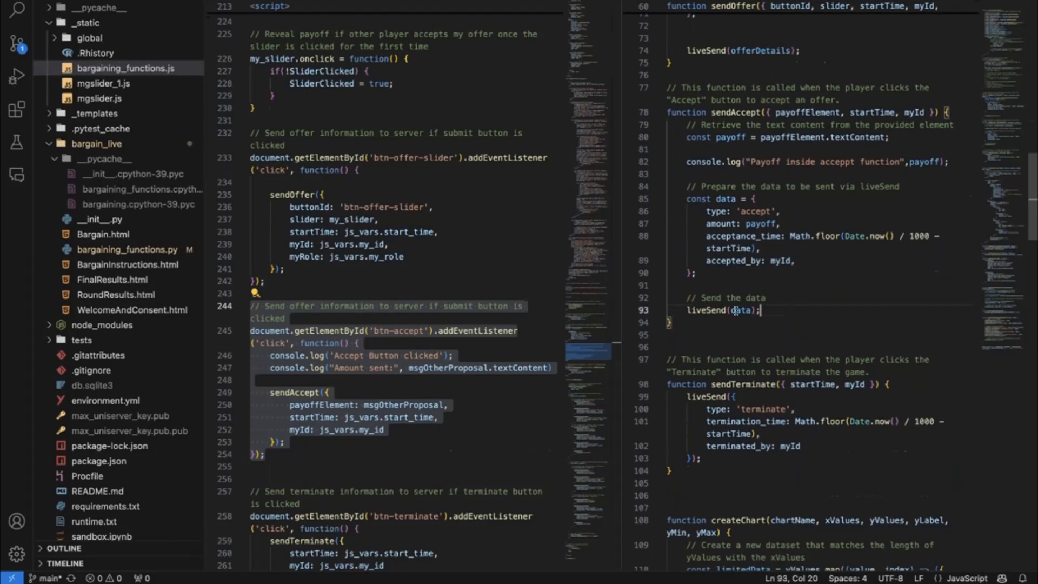
double_click(707, 310)
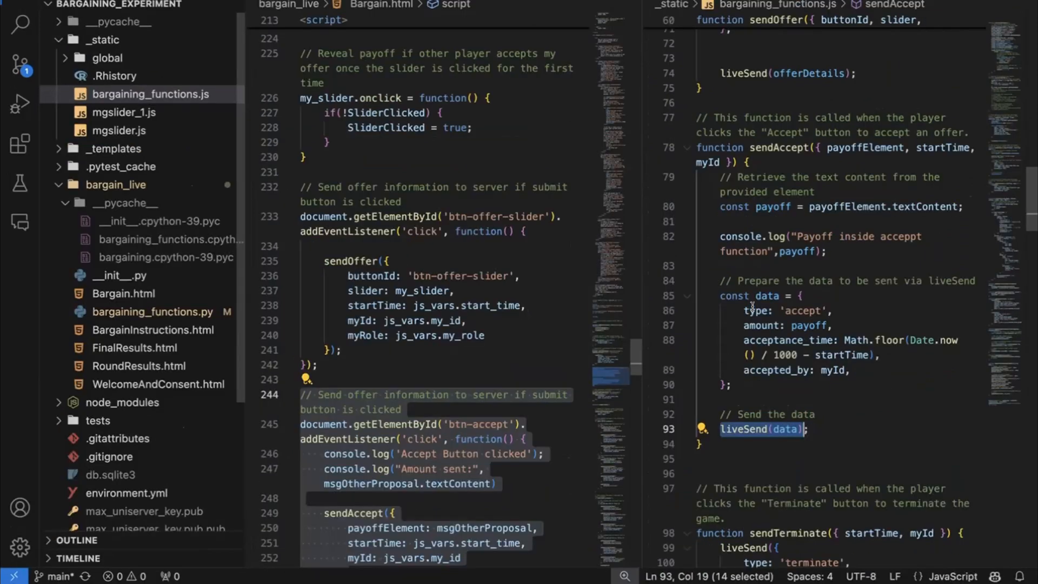
scroll(down, 3)
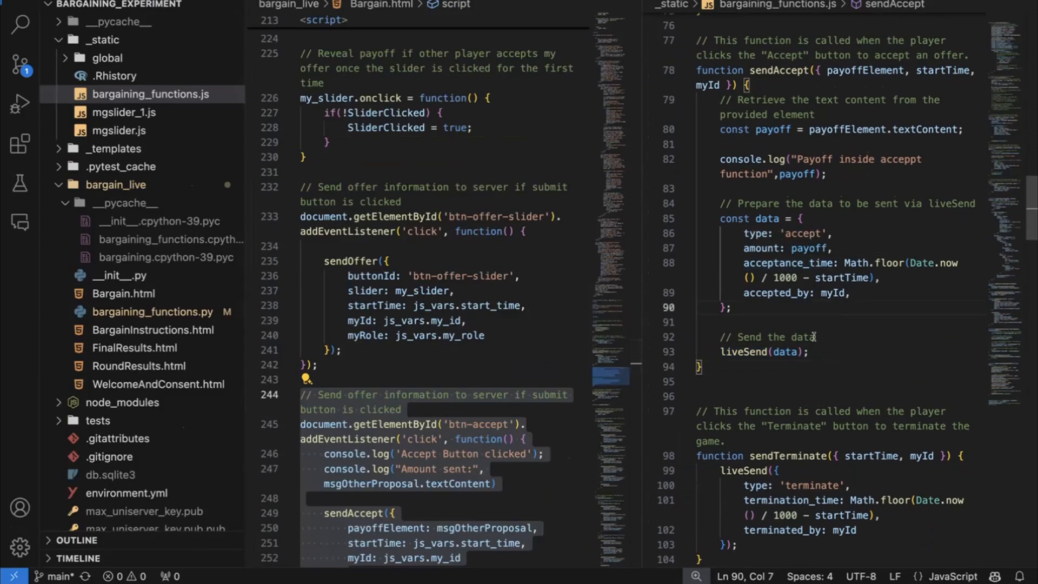
double_click(761, 233)
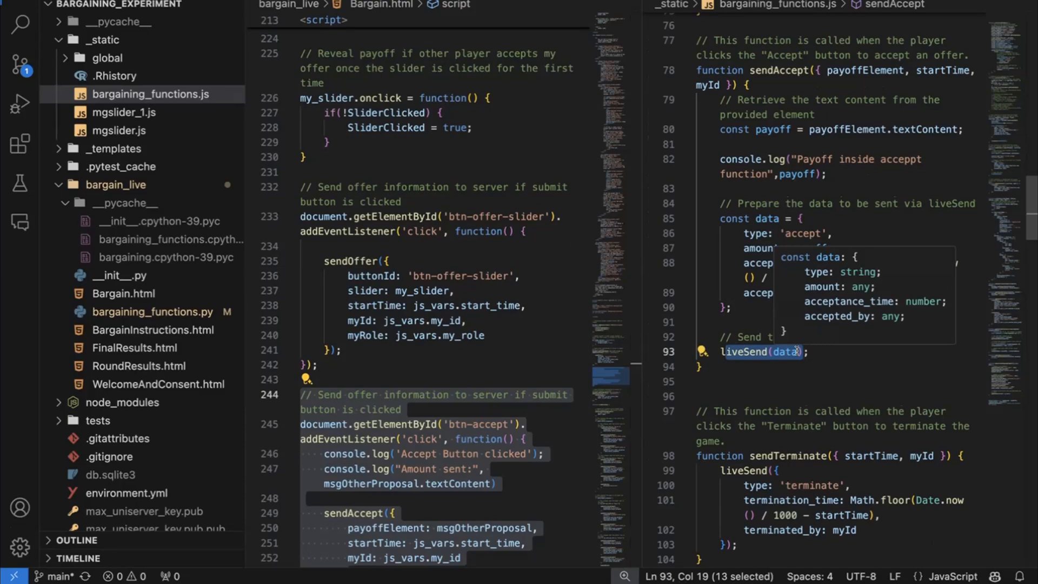
mouse_move(144, 272)
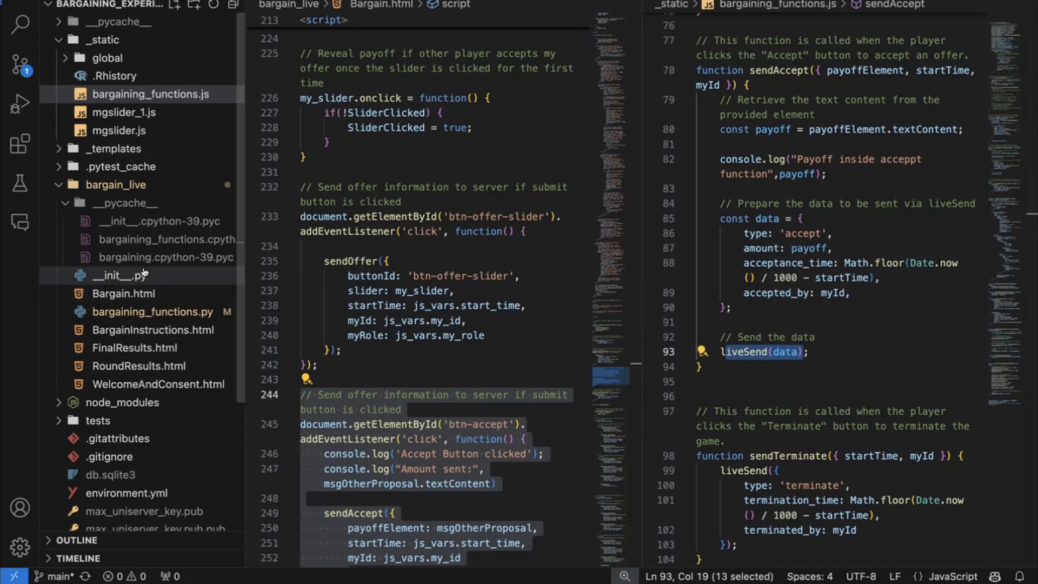
mouse_move(139, 274)
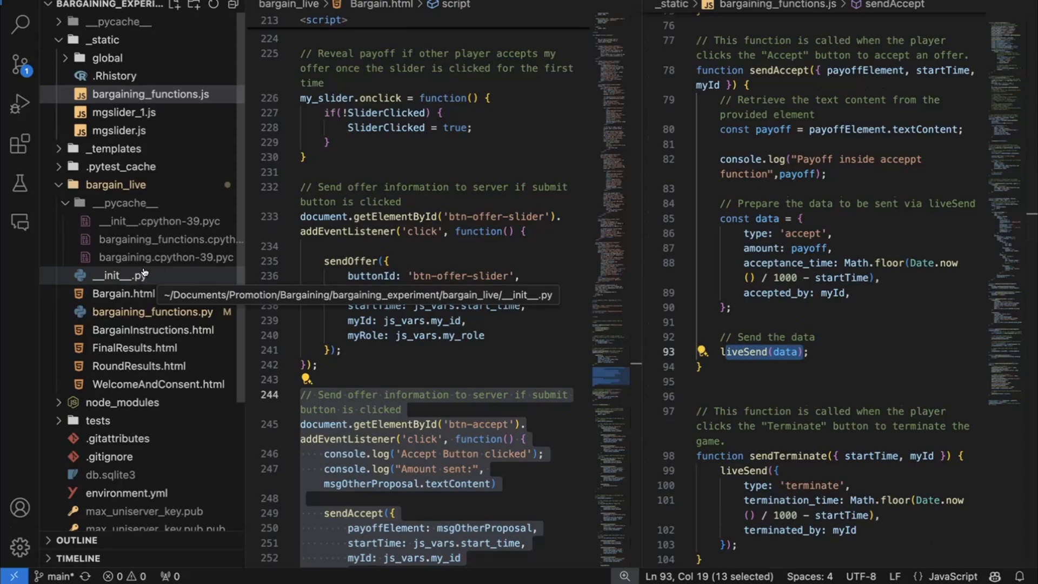
Step: In __init__.py, select live_method's accept branch and right-click update_group_database_upon_acceptance
click(121, 275)
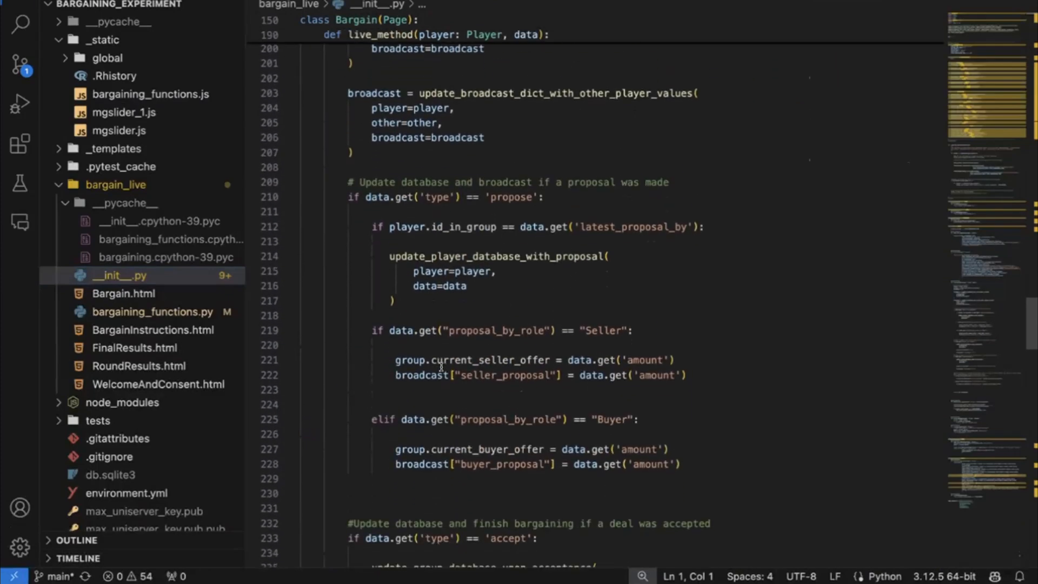
scroll(down, 3)
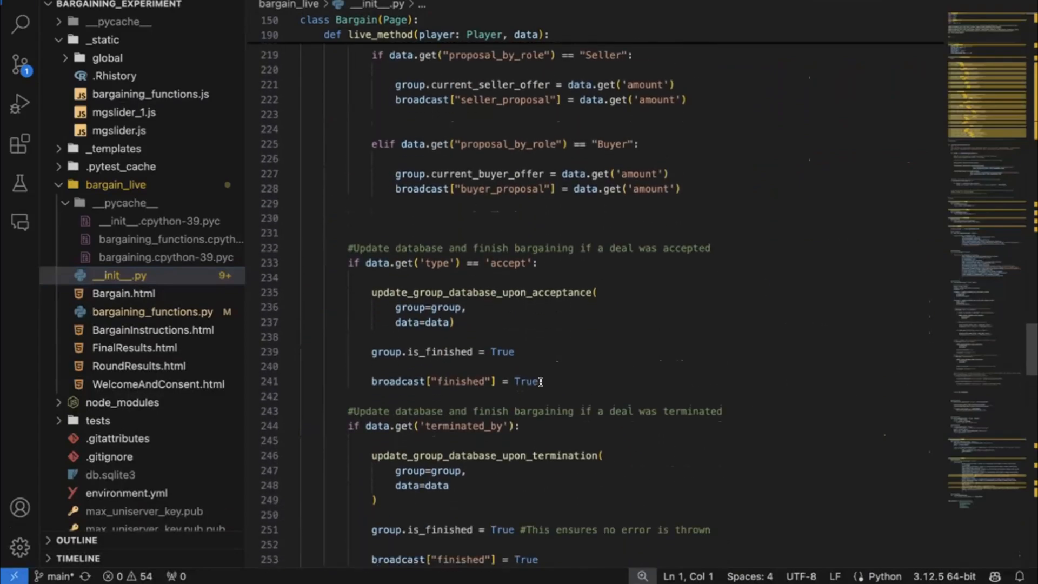
drag(349, 248, 538, 381)
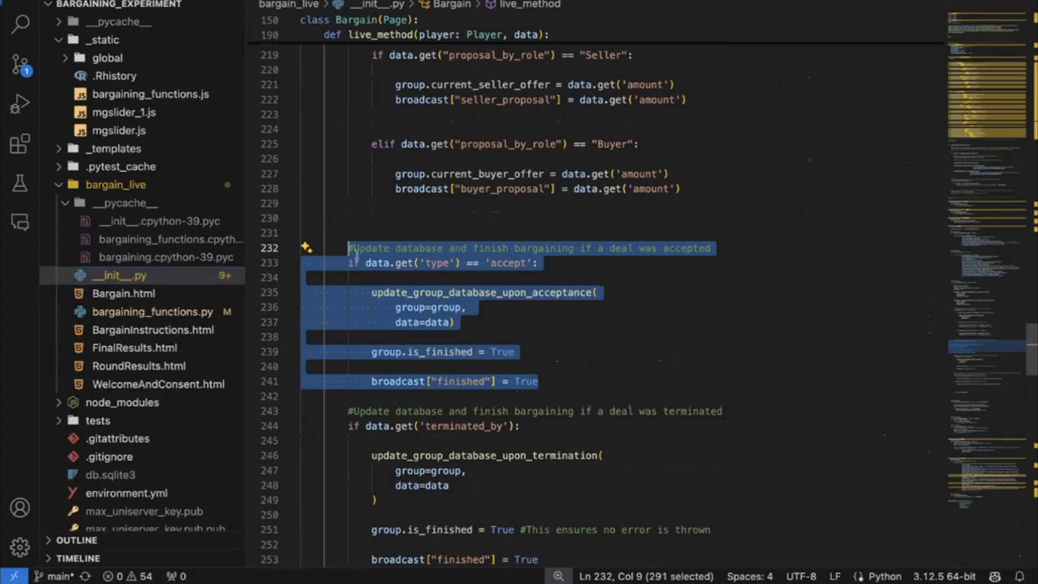
click(456, 322)
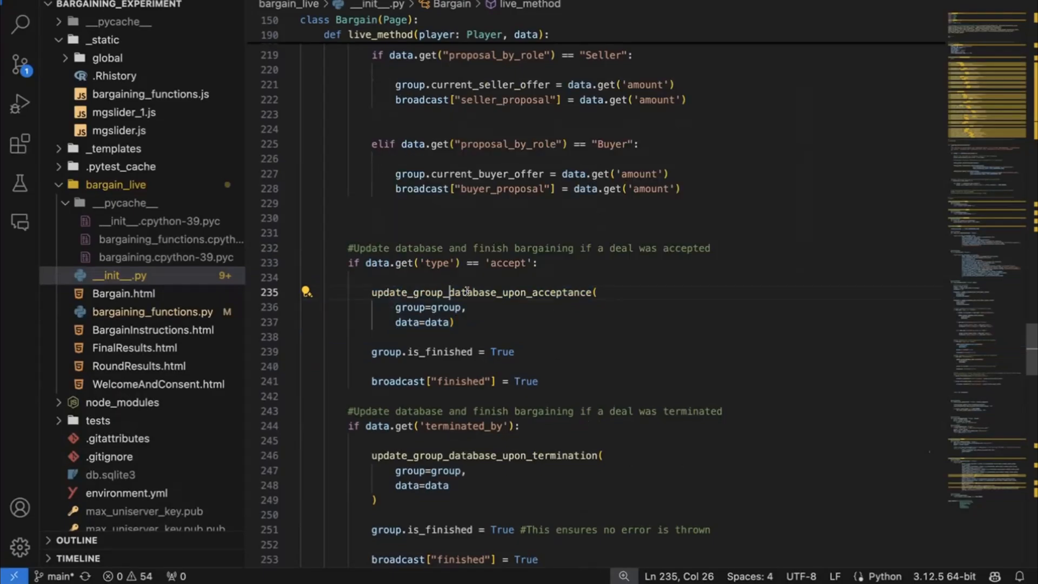
right_click(483, 292)
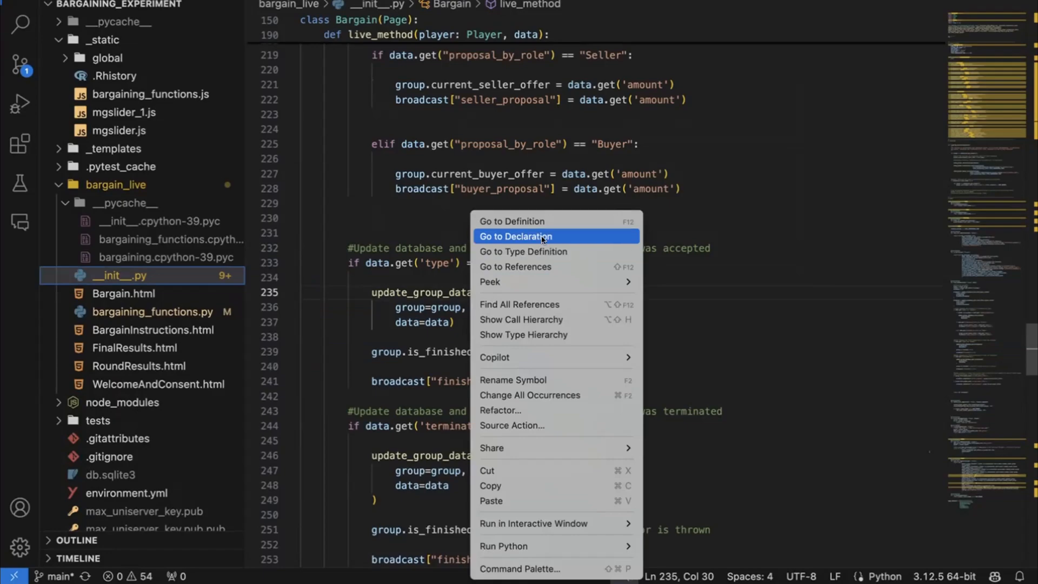
Step: Go to the declaration in bargaining_functions.py and highlight group.deal_price and accepted_by
click(516, 236)
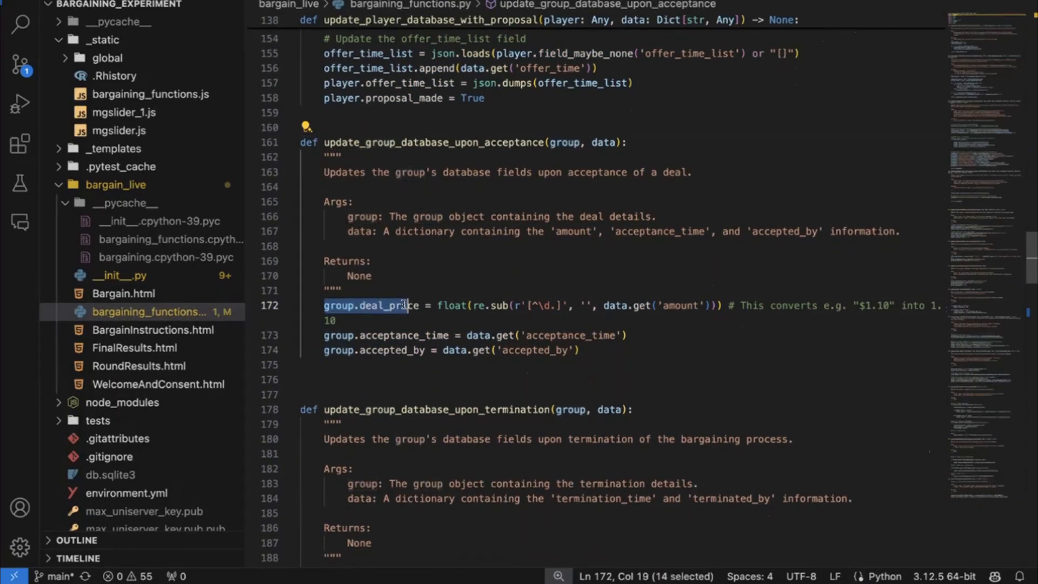
drag(402, 305, 436, 351)
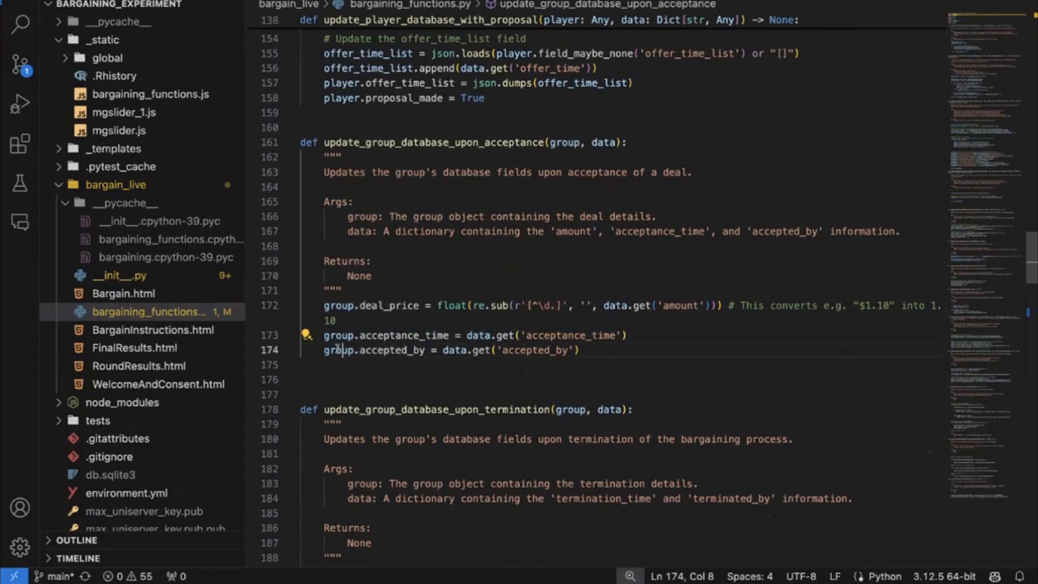
double_click(389, 335)
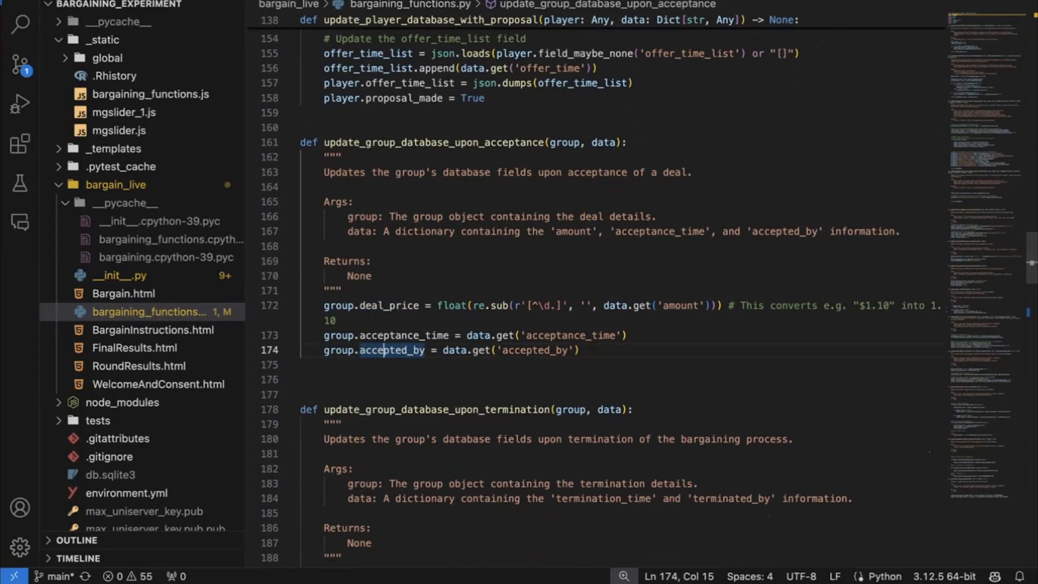
Step: Go back to __init__.py and highlight the broadcast["finished"] line in live_method's accepted-deal branch
click(120, 274)
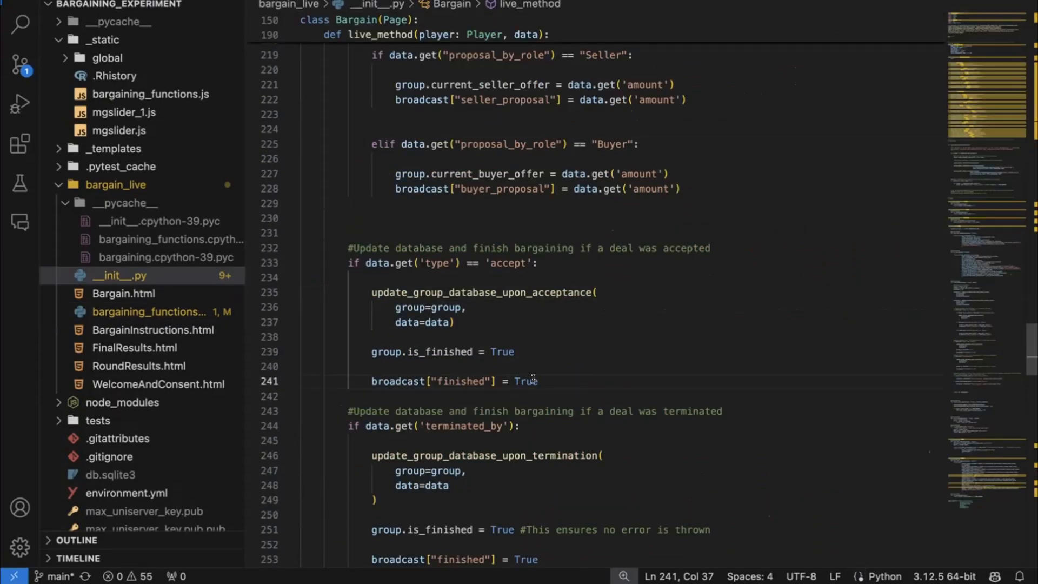
drag(371, 351, 537, 381)
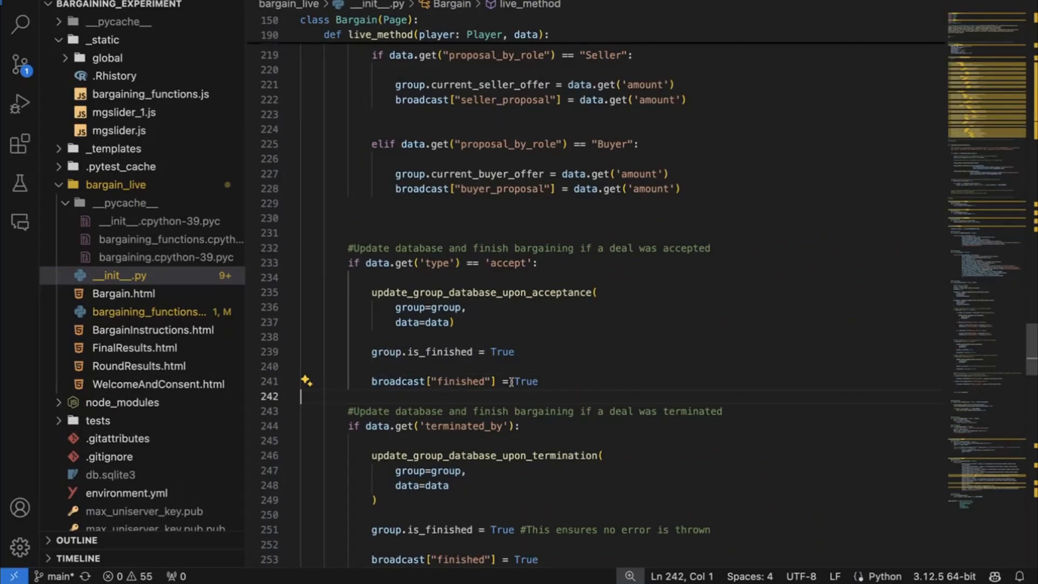
scroll(down, 3)
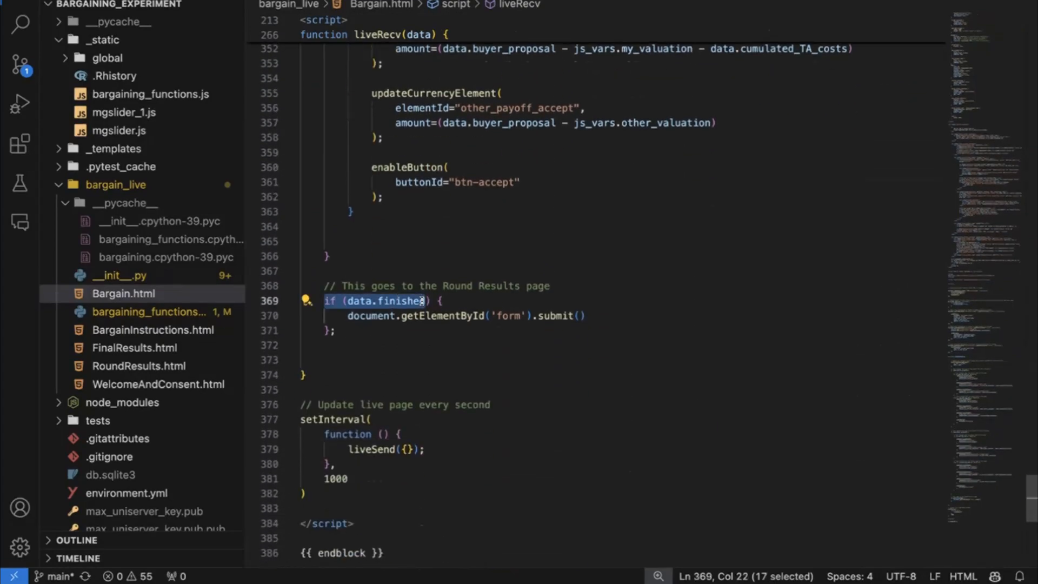
mouse_move(419, 301)
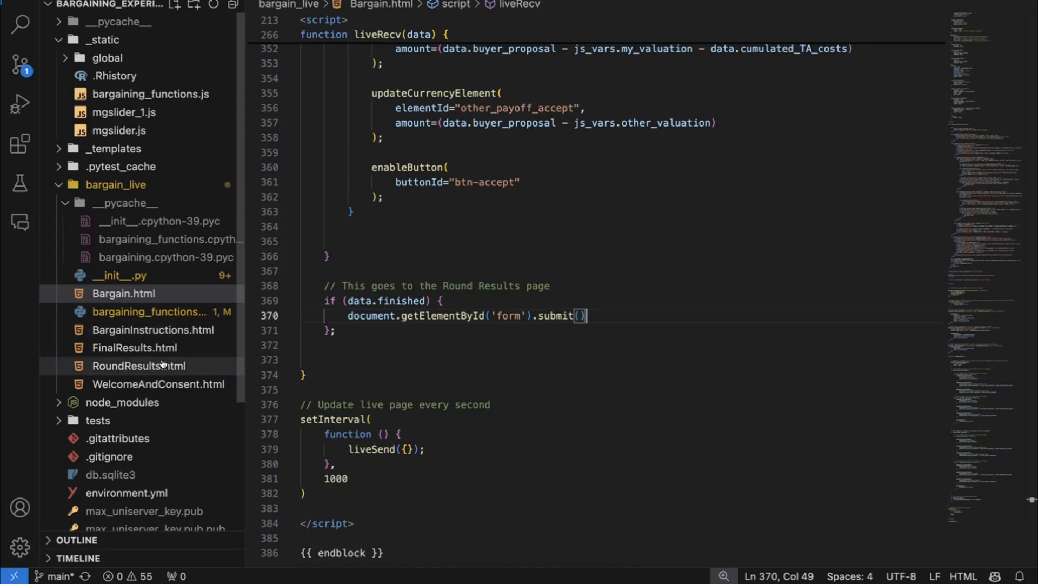
click(139, 365)
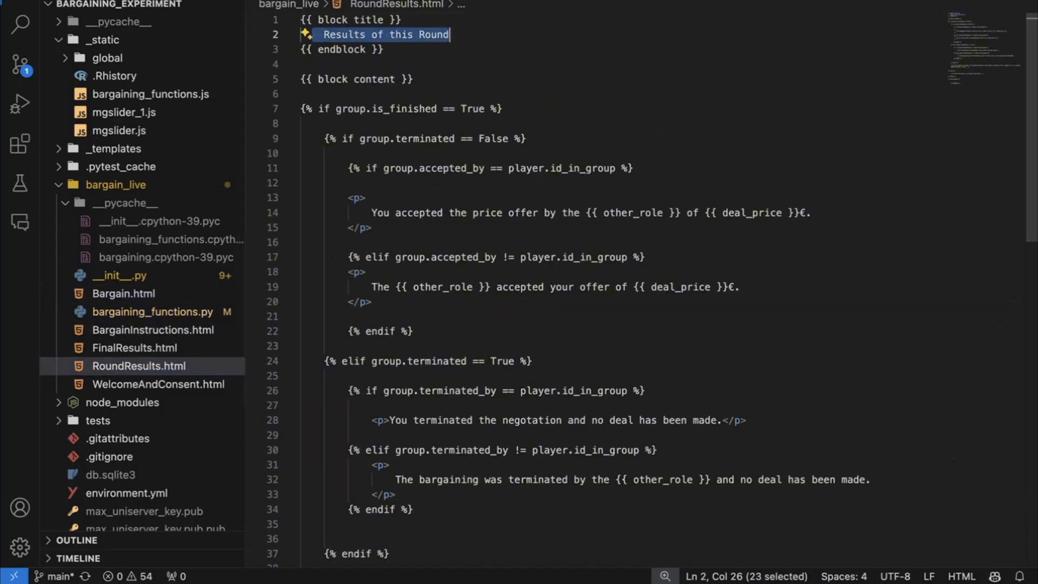
click(123, 293)
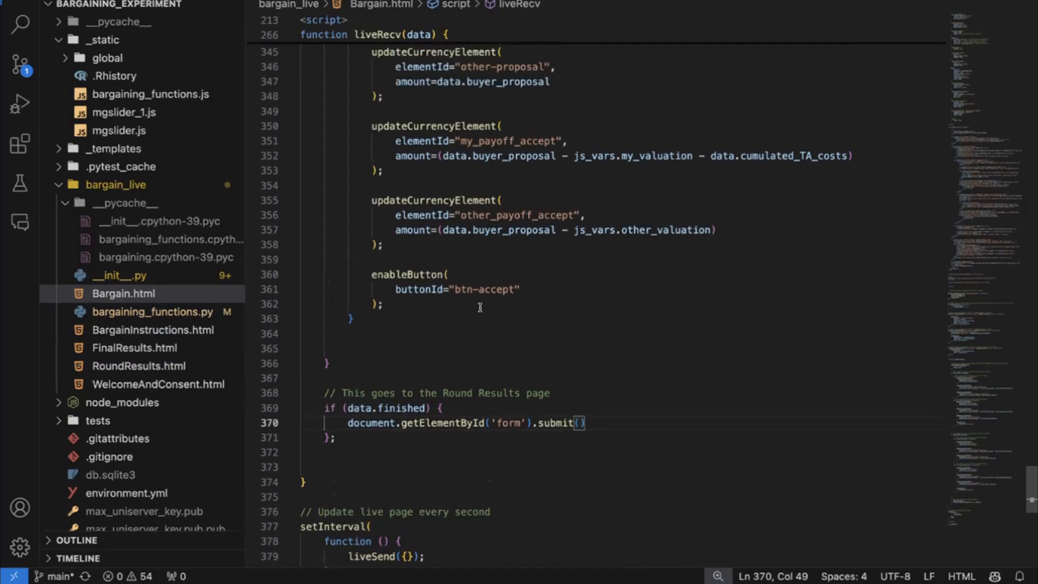